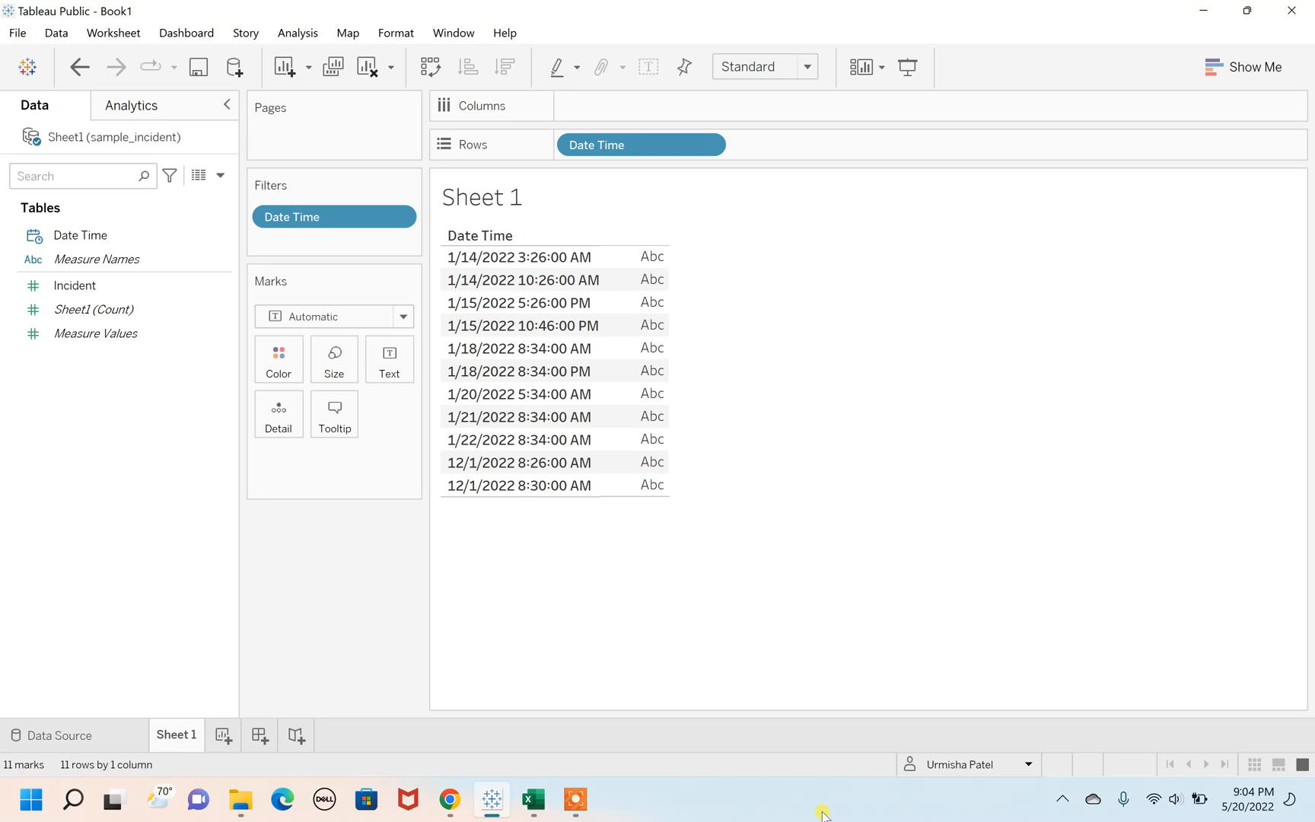
{"action": "mouse_move", "coordinate": [644, 810]}
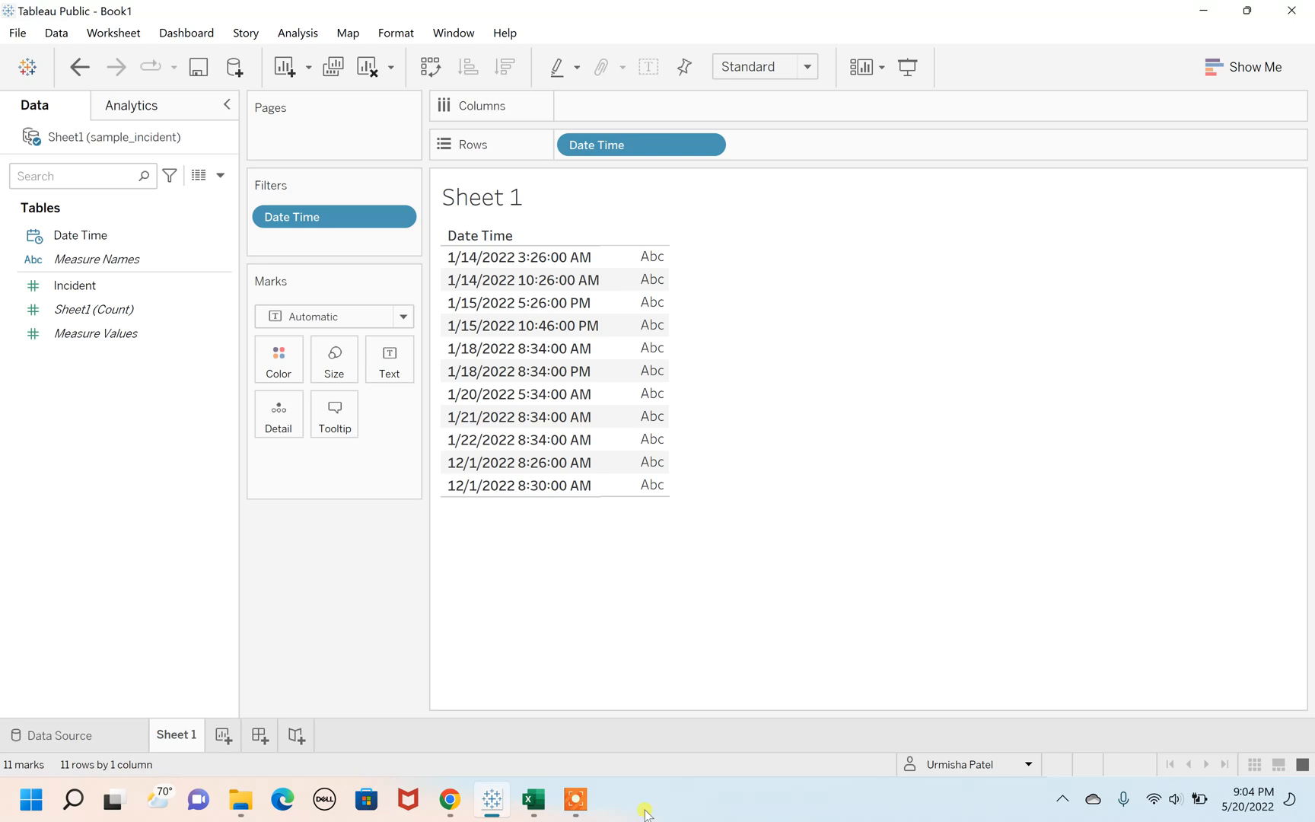
- Switch to the Excel workbook showing the weekday lookup of numbers 1–7 to Sunday–Saturday
{"action": "left_click", "coordinate": [533, 799]}
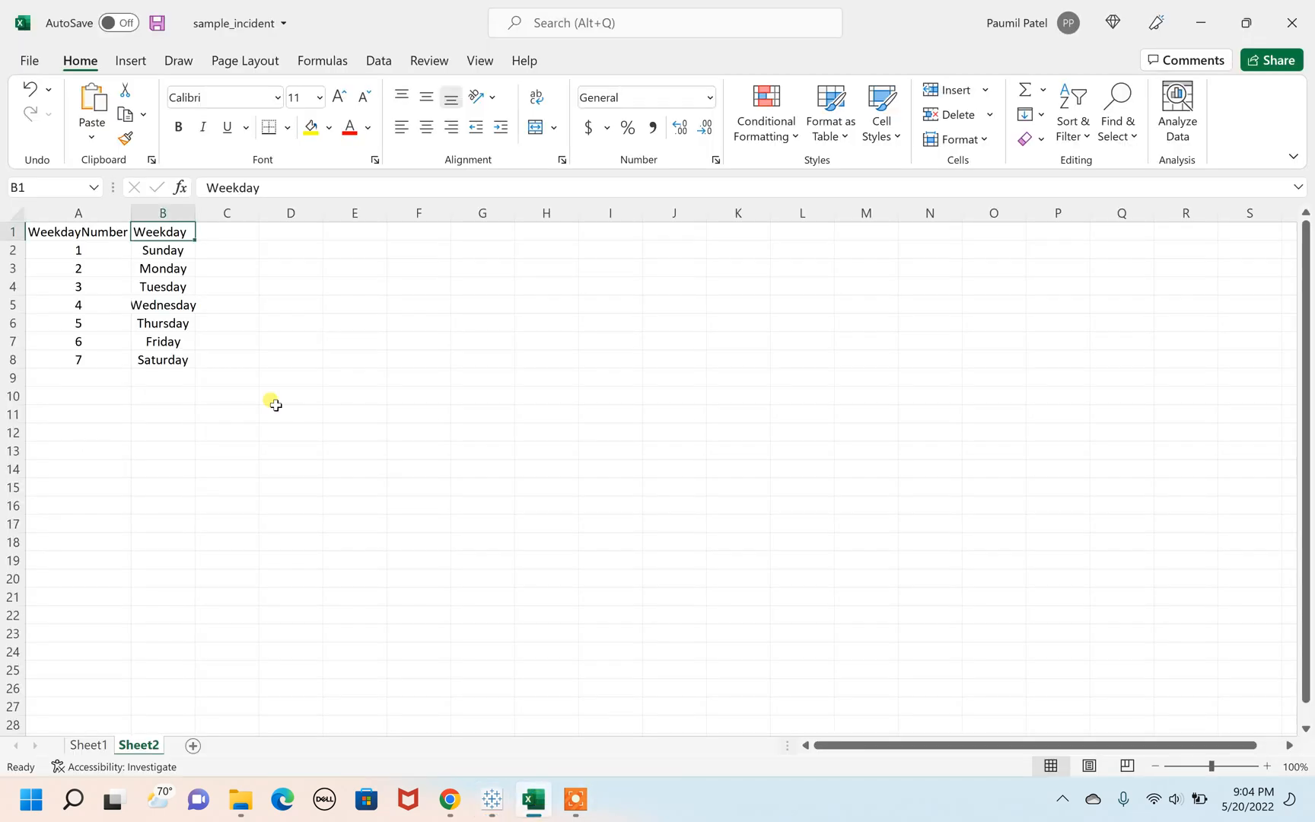
{"action": "mouse_move", "coordinate": [182, 253]}
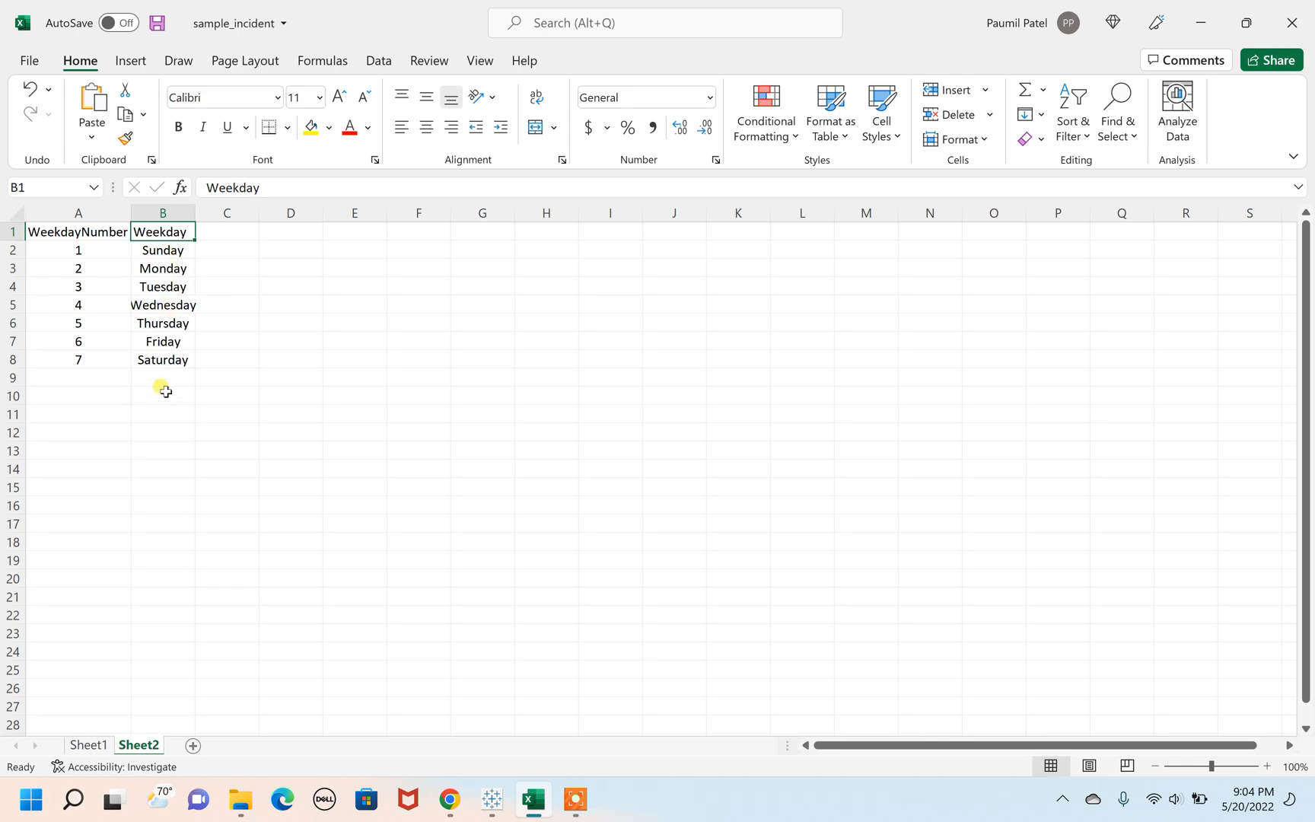
{"action": "mouse_move", "coordinate": [92, 232]}
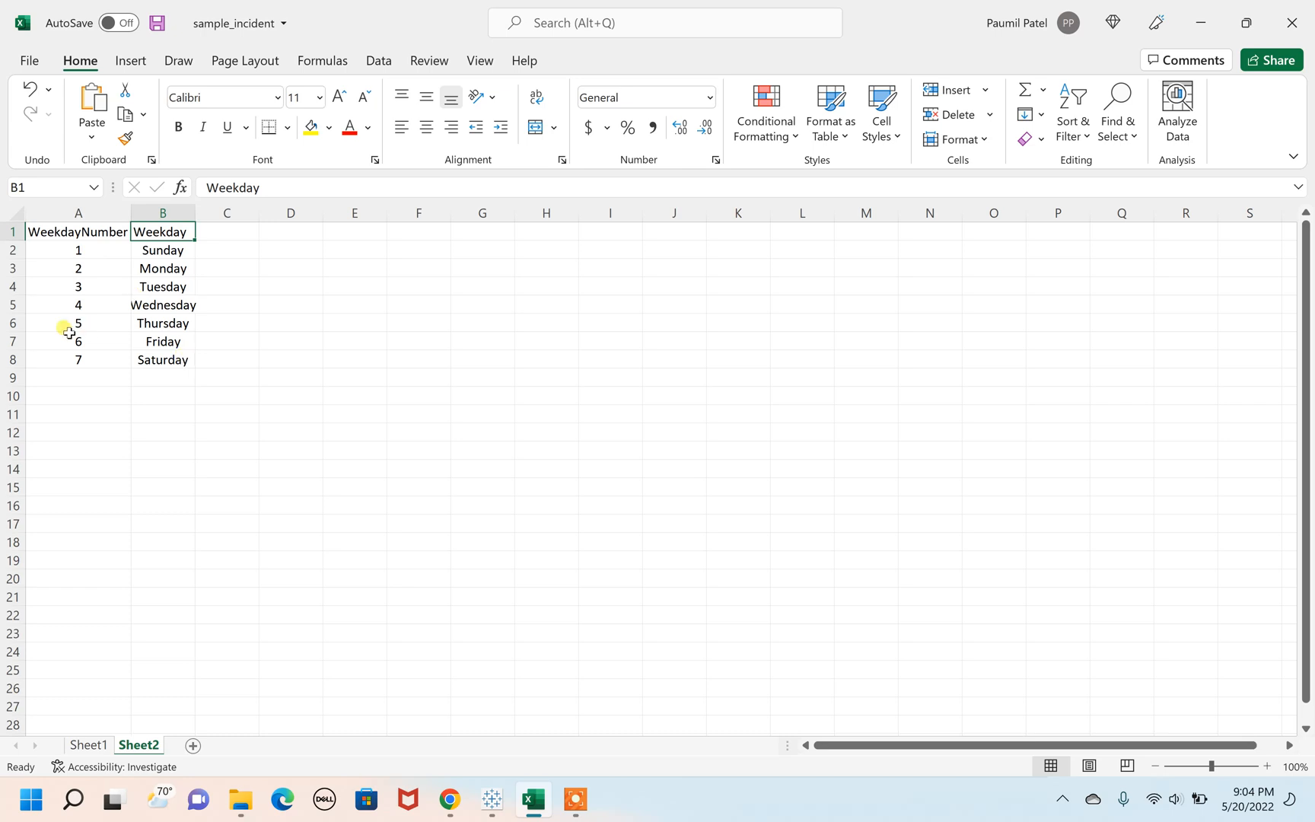
{"action": "mouse_move", "coordinate": [106, 286]}
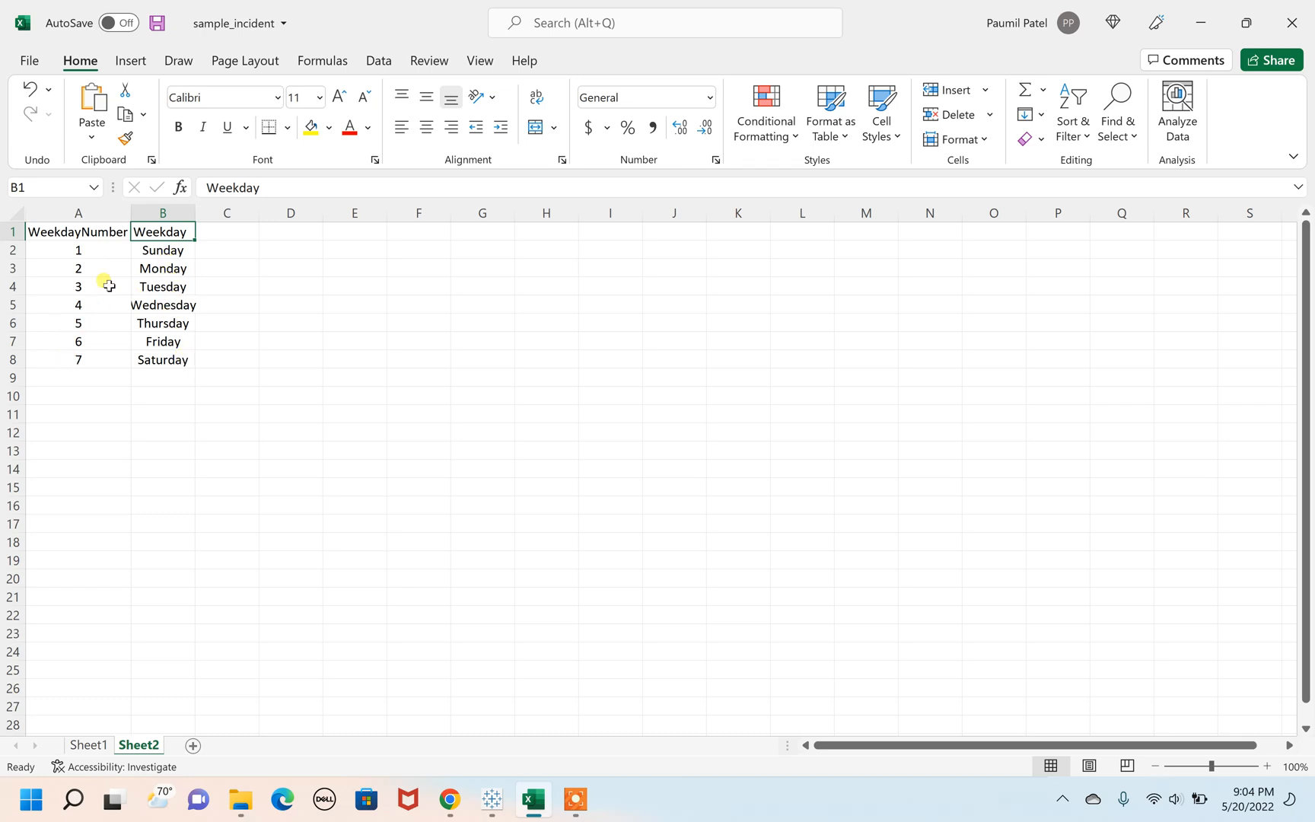
{"action": "mouse_move", "coordinate": [160, 346]}
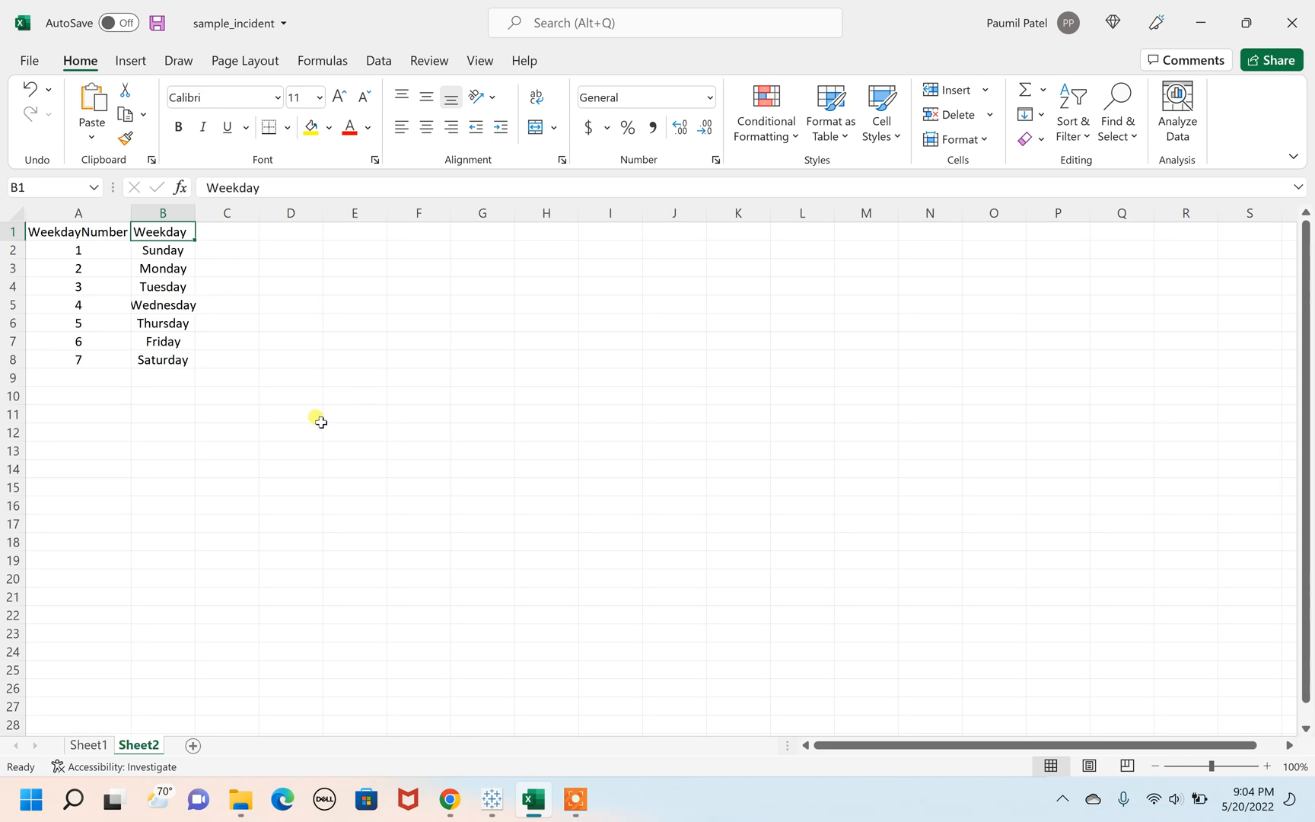
{"action": "mouse_move", "coordinate": [100, 381]}
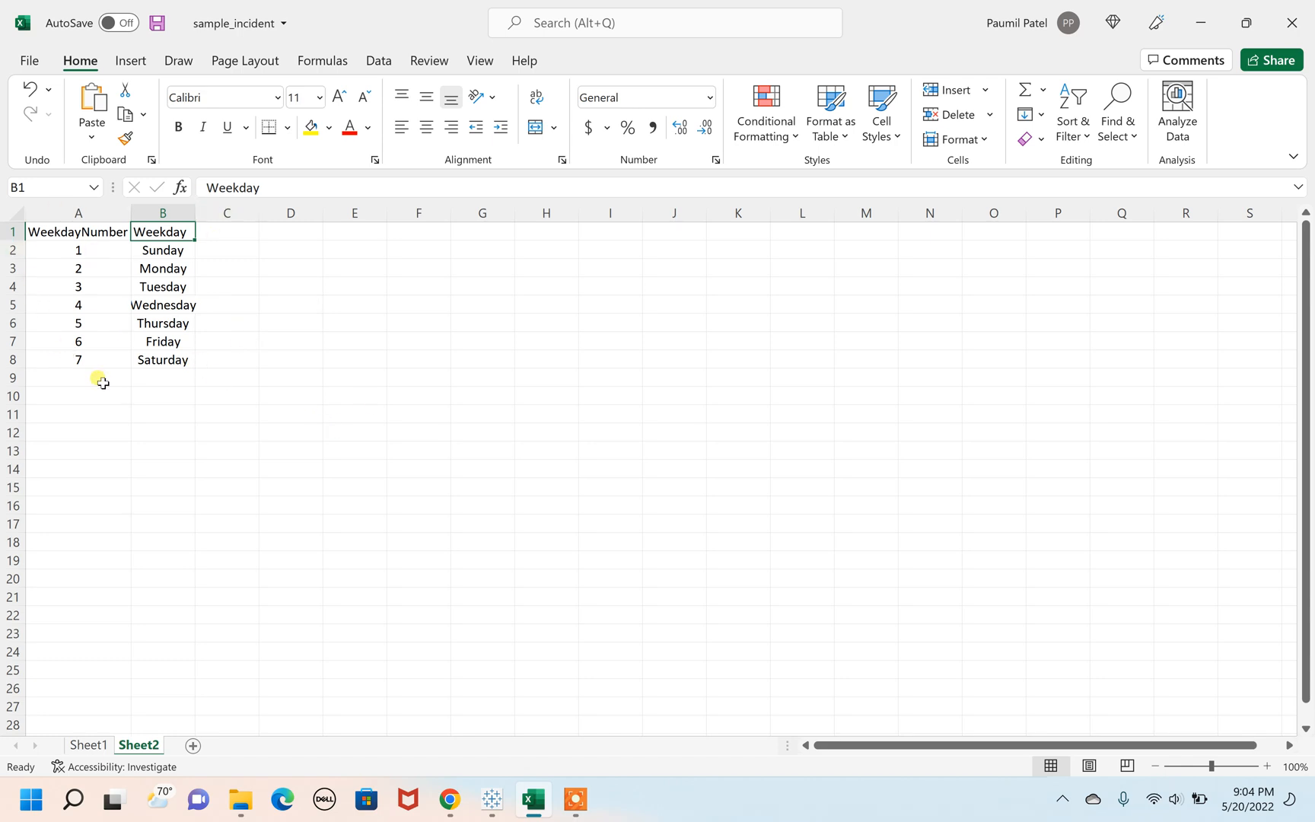
{"action": "mouse_move", "coordinate": [317, 417]}
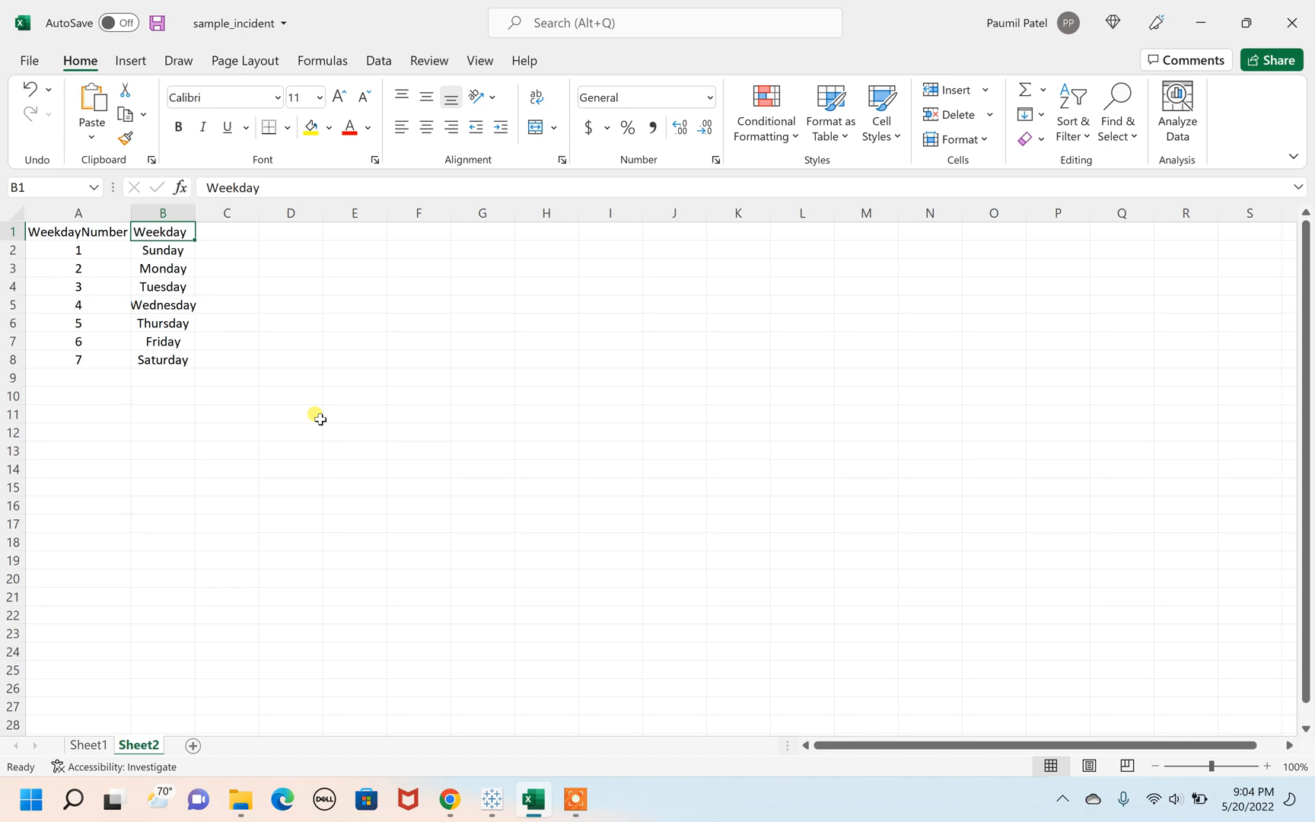
{"action": "mouse_move", "coordinate": [492, 798]}
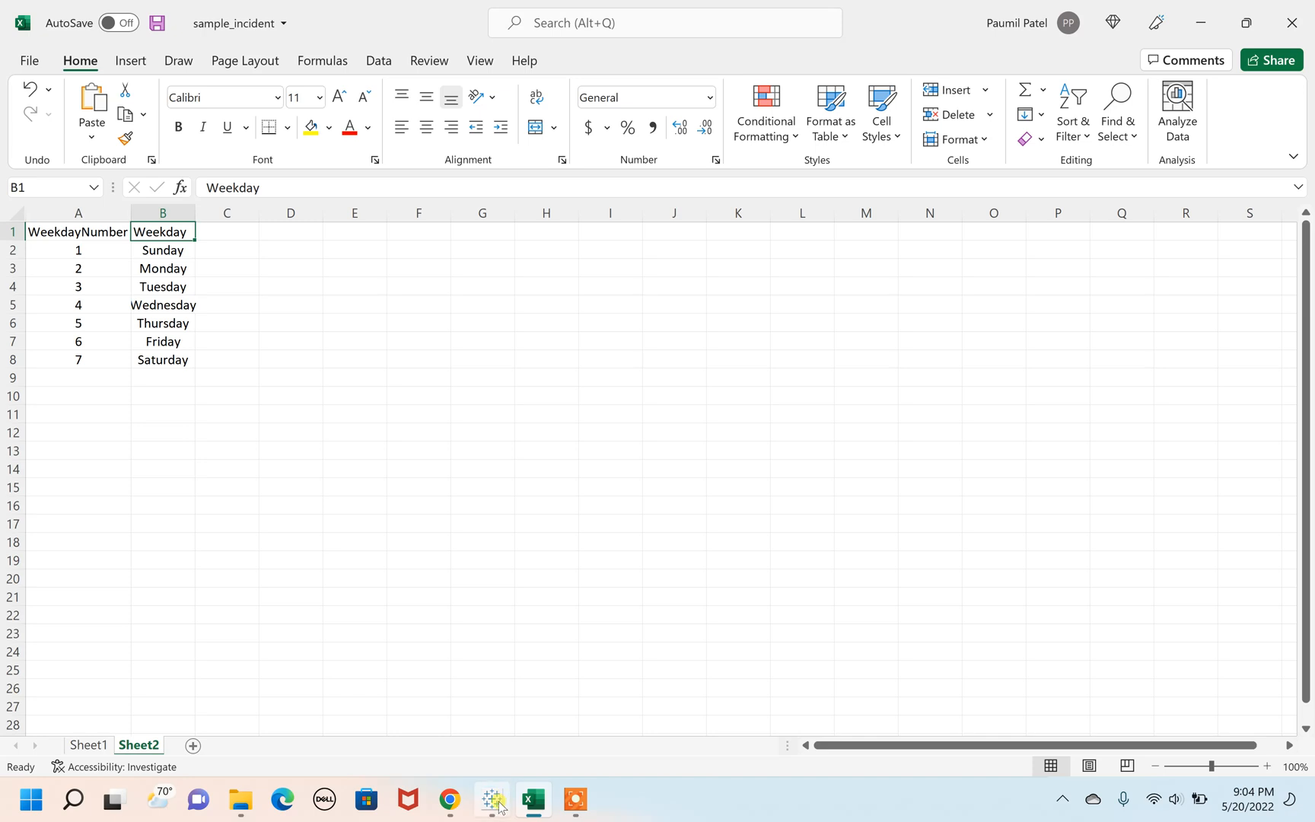
- Return to Tableau and start a new calculated field via Analysis > Create Calculated Field
{"action": "left_click", "coordinate": [494, 800]}
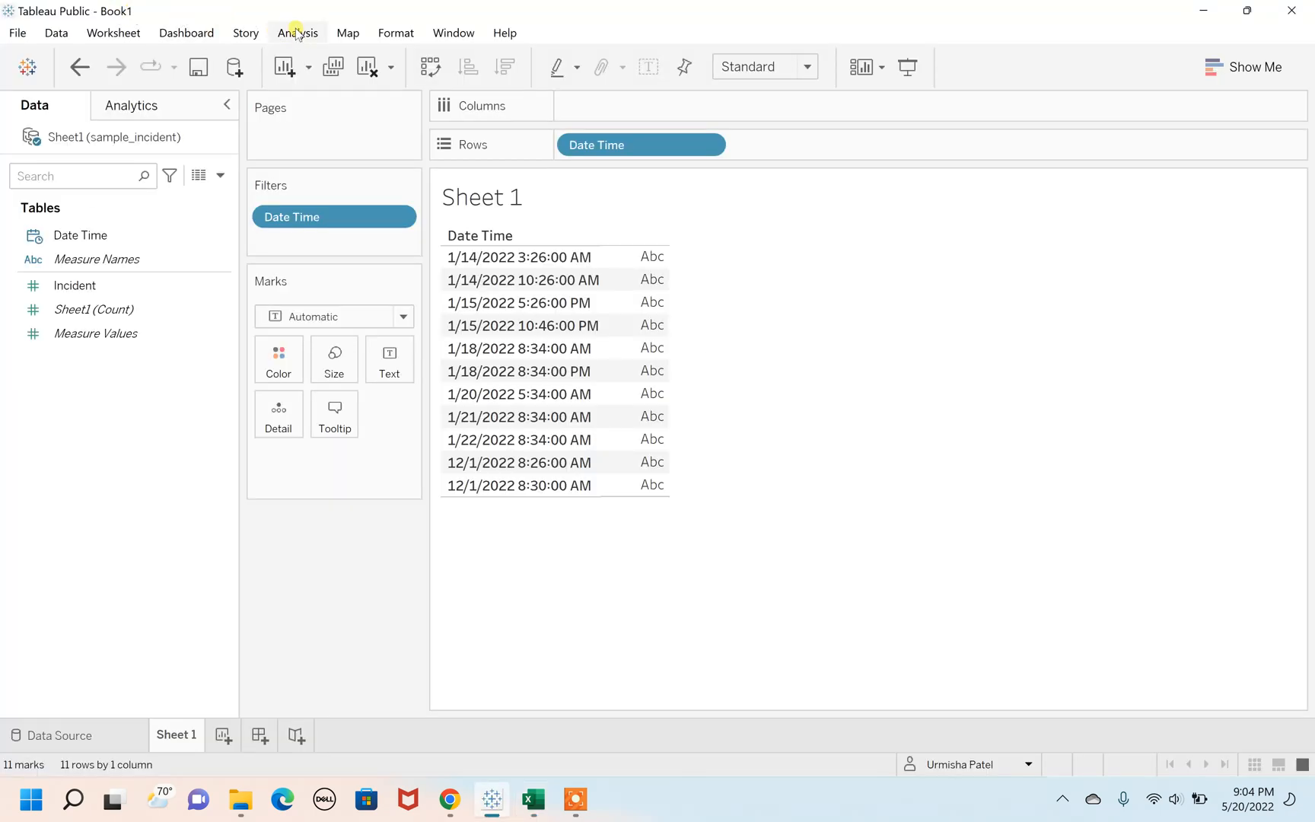
{"action": "left_click", "coordinate": [296, 33]}
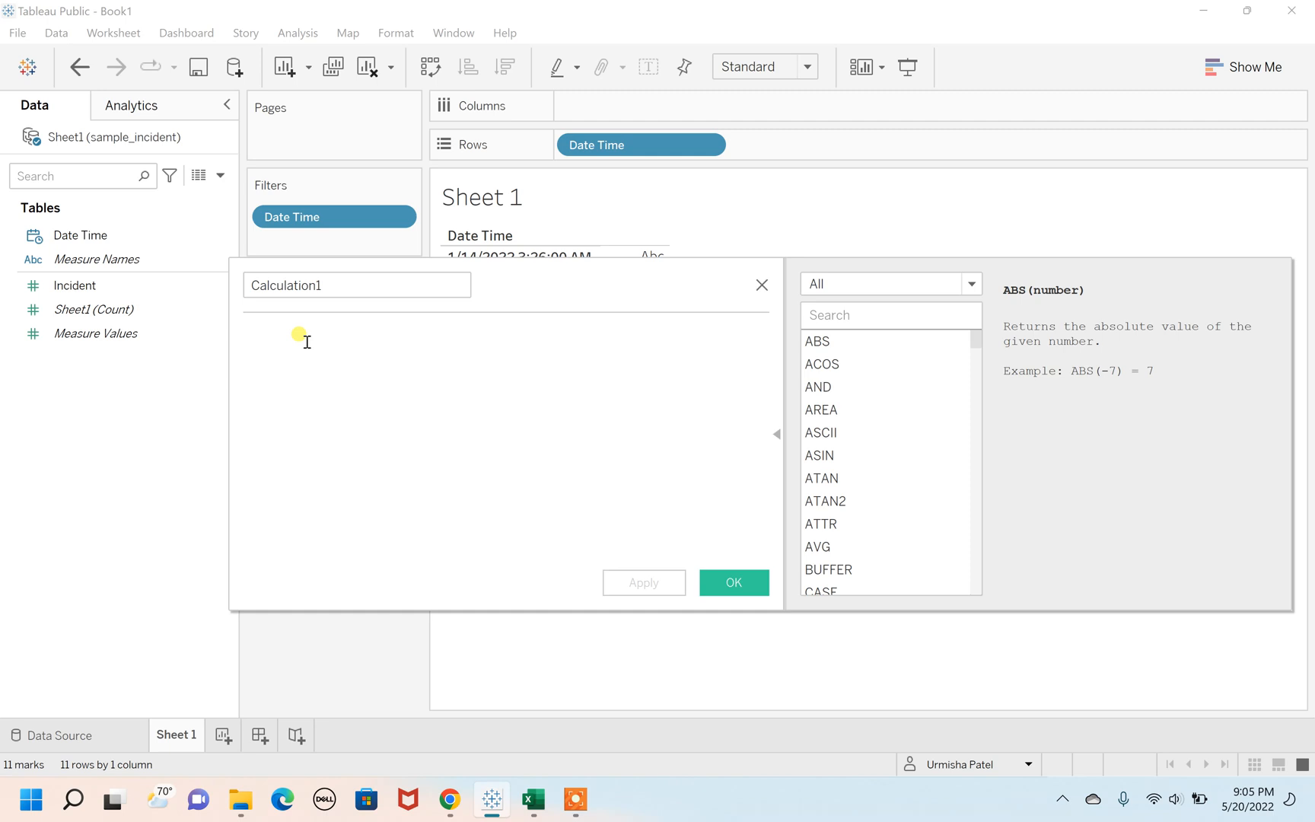
- Enter DATEPART('weekday', [Date Time]) as the Calculation1 formula and save it
{"action": "type", "text": "date"}
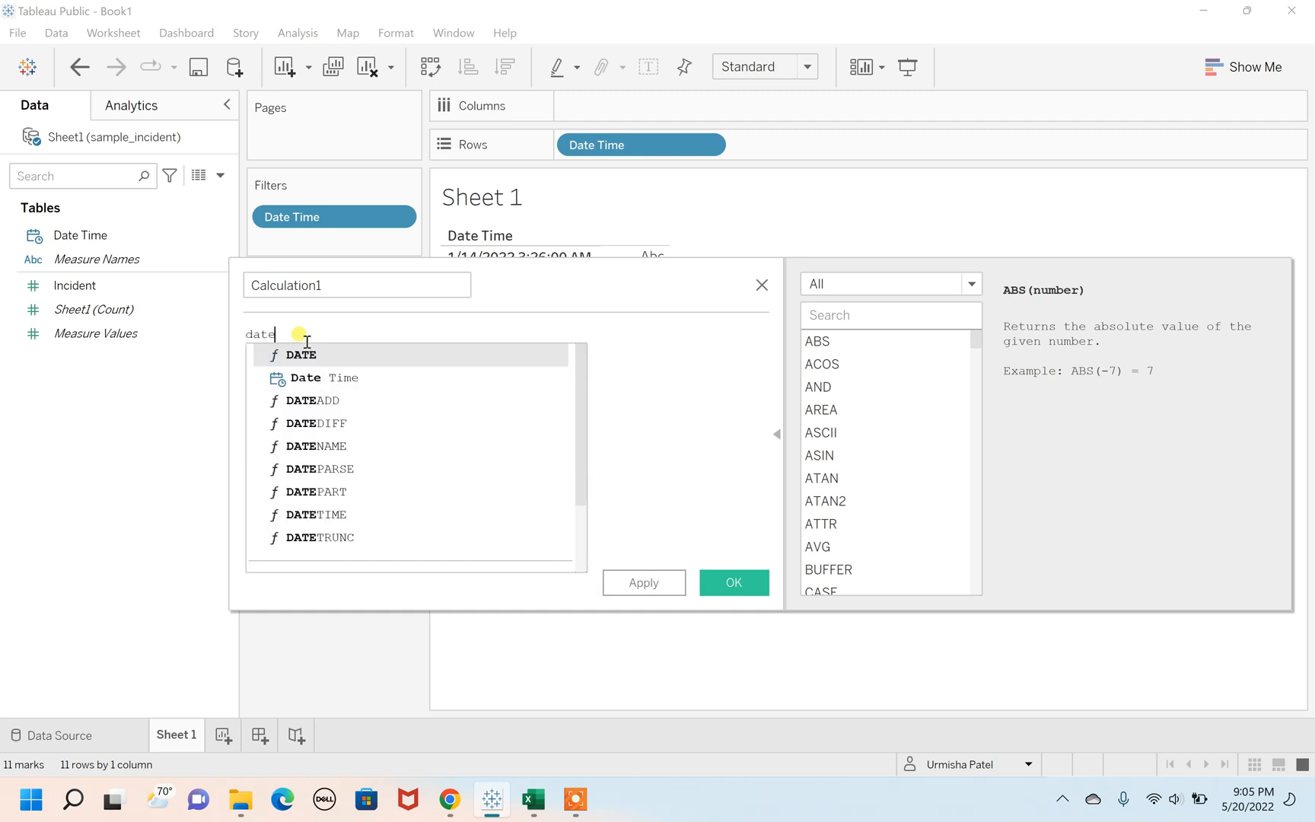
{"action": "type", "text": "part"}
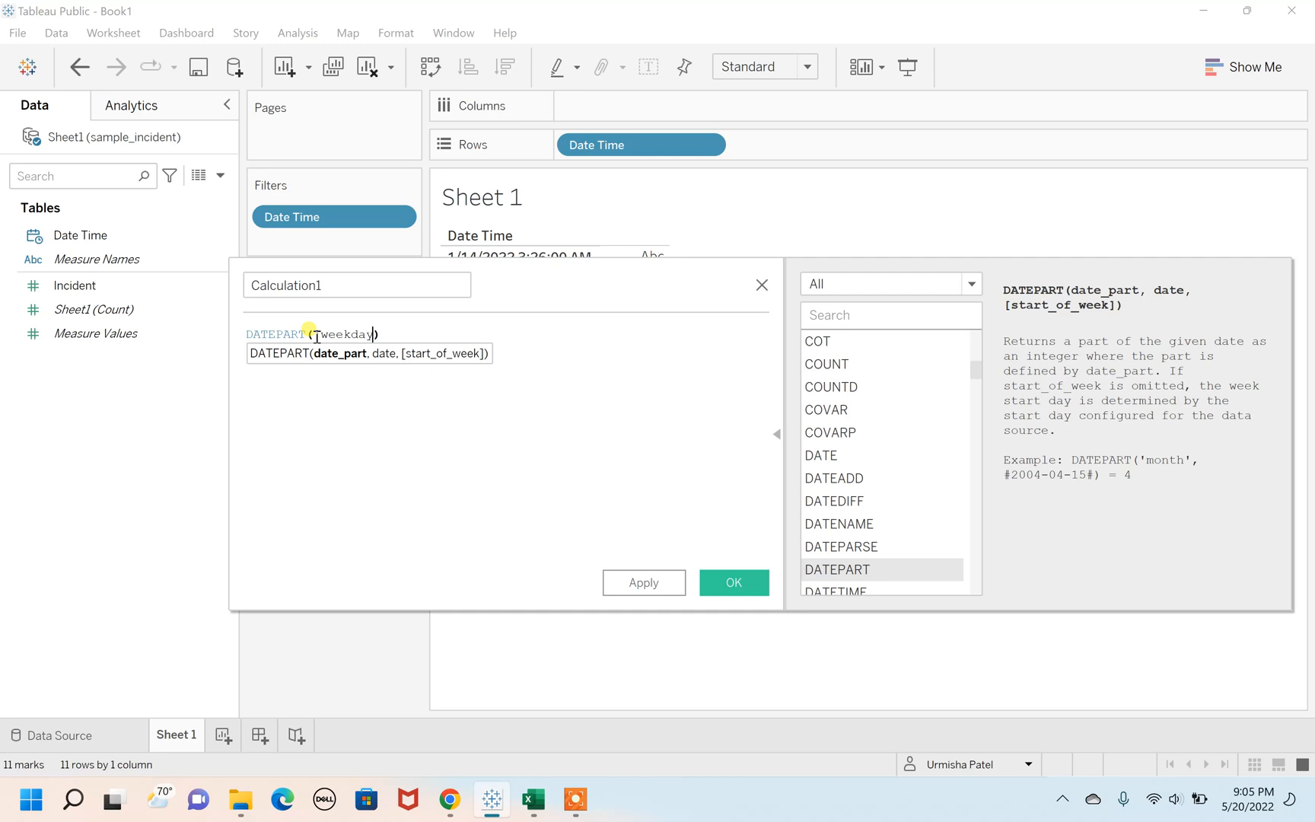
{"action": "type", "text": "'"}
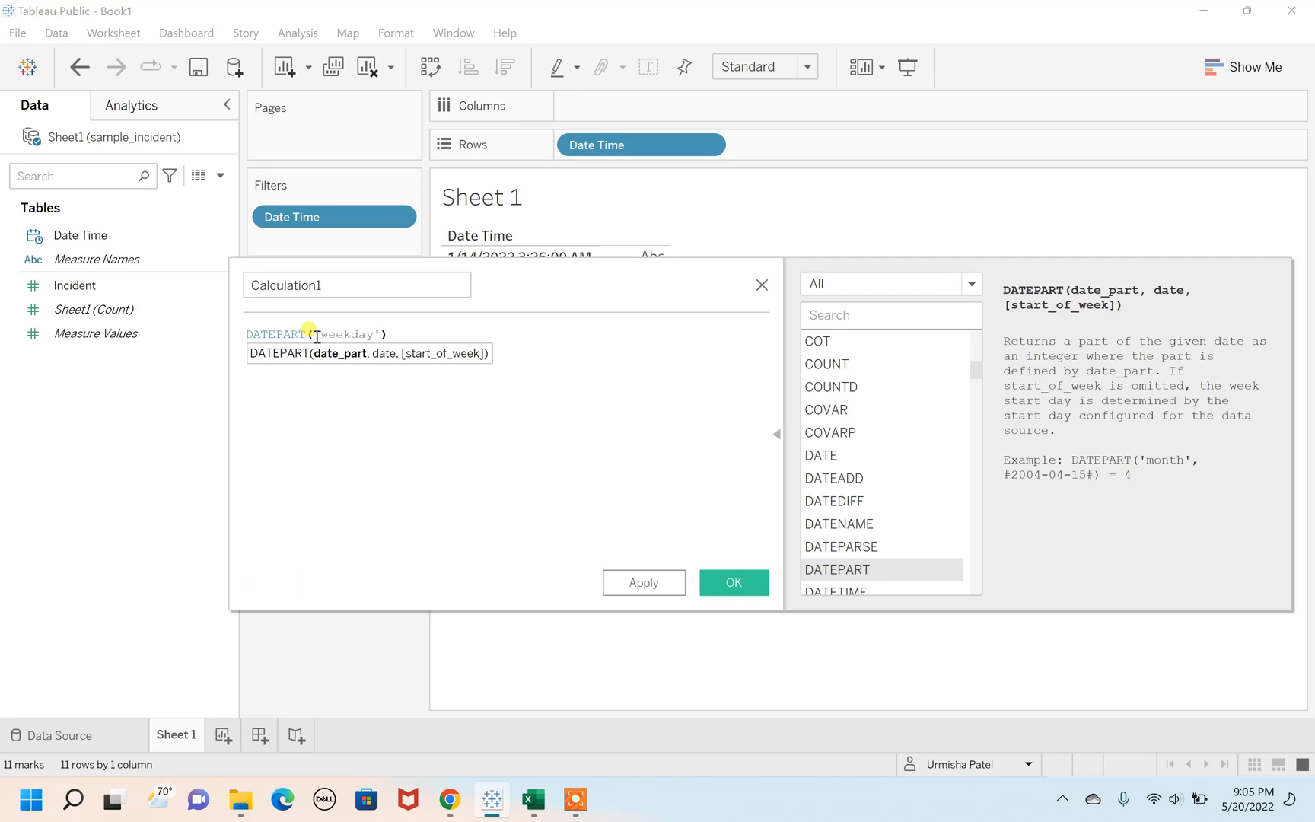
{"action": "left_click", "coordinate": [380, 335]}
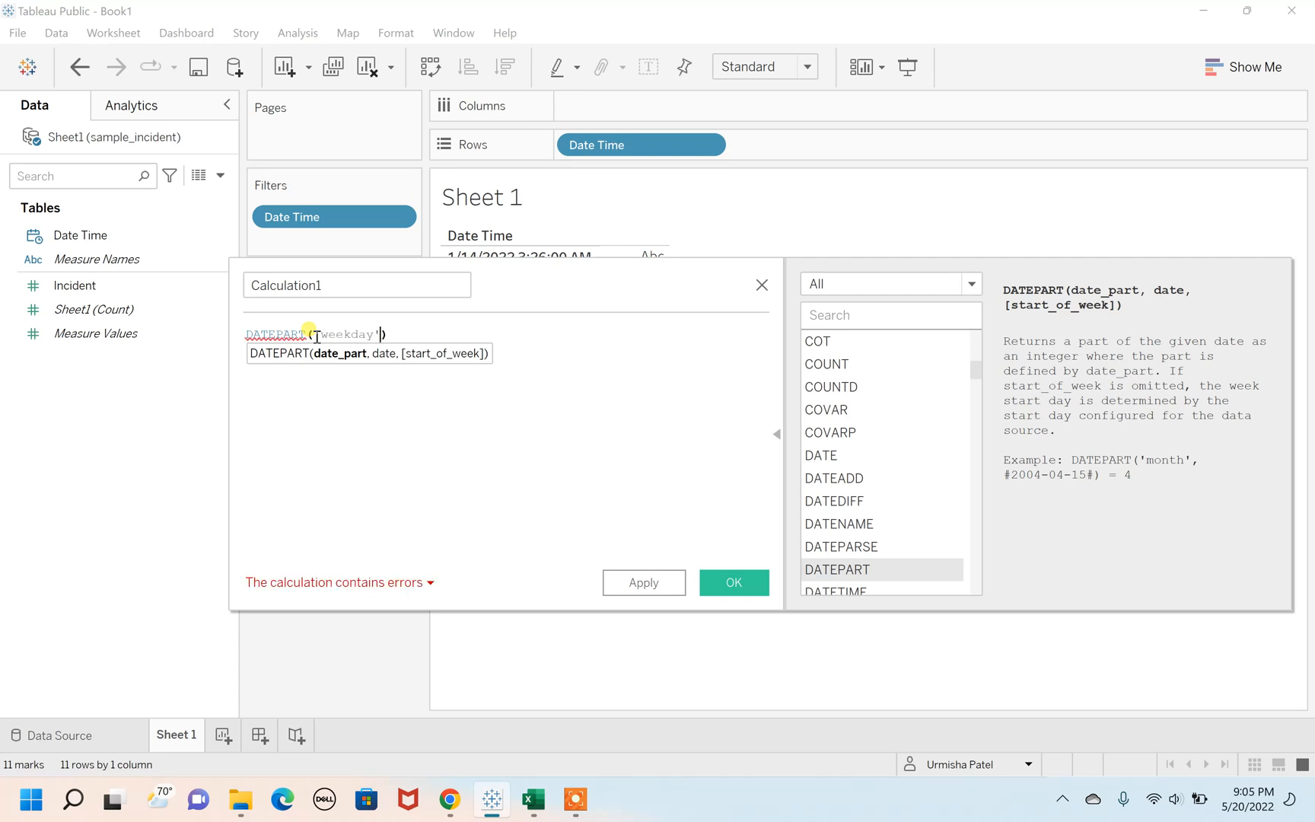
{"action": "type", "text": "'"}
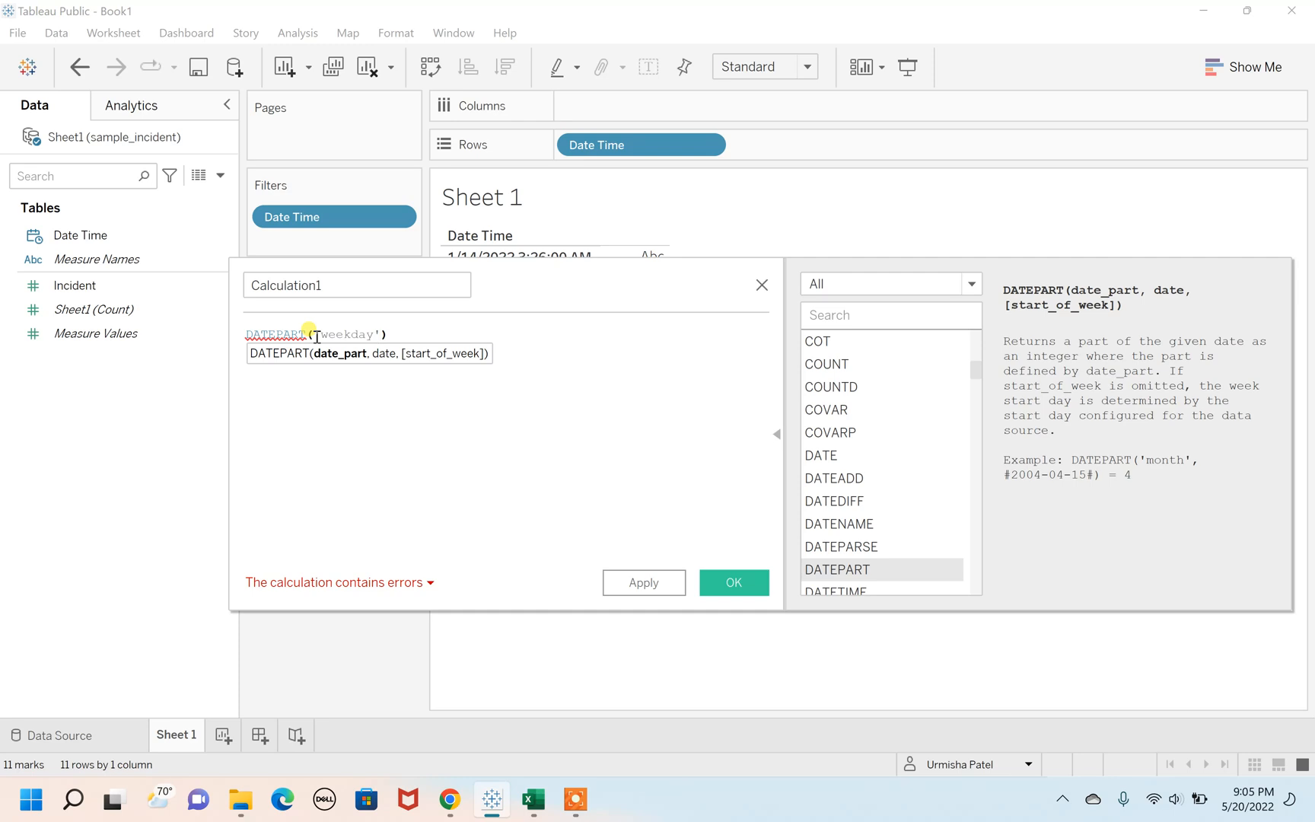
{"action": "type", "text": ",d"}
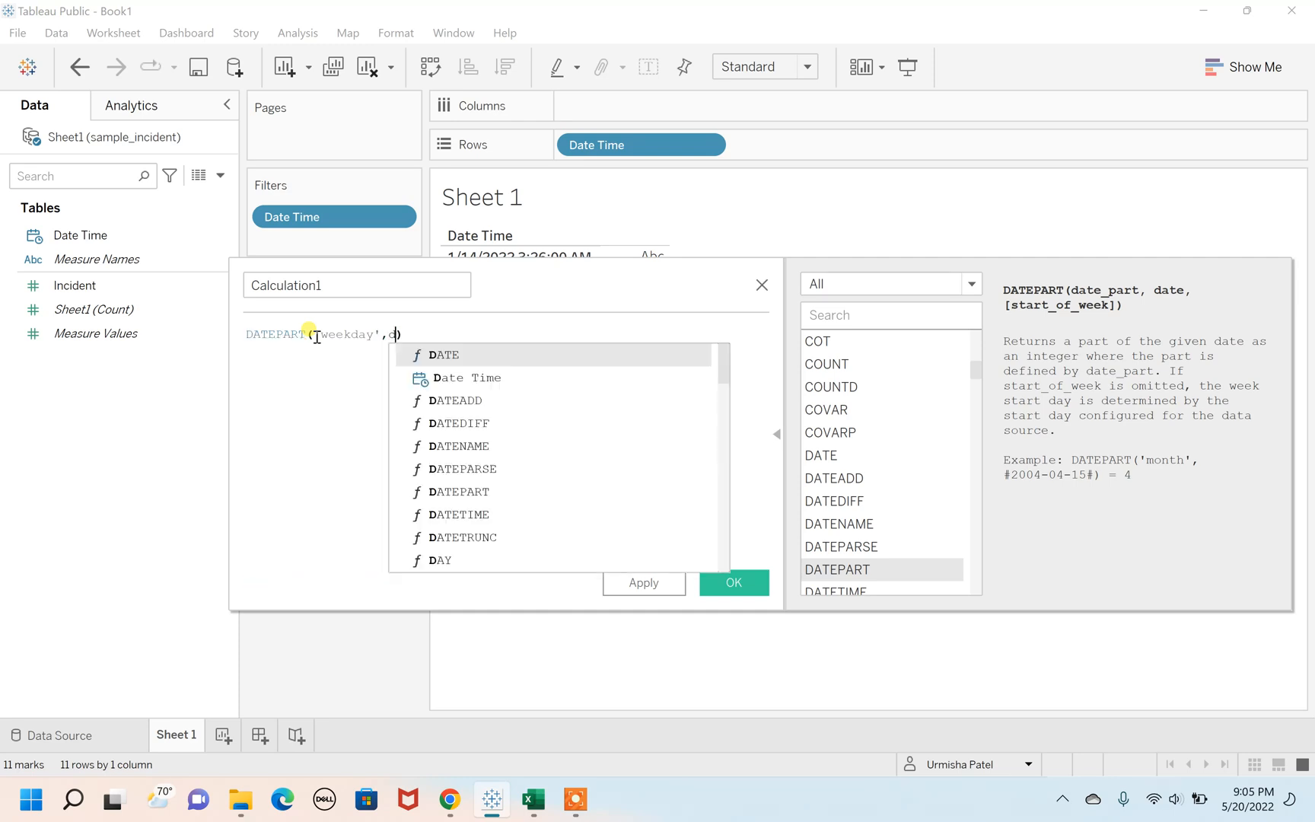
{"action": "type", "text": "ate Time]"}
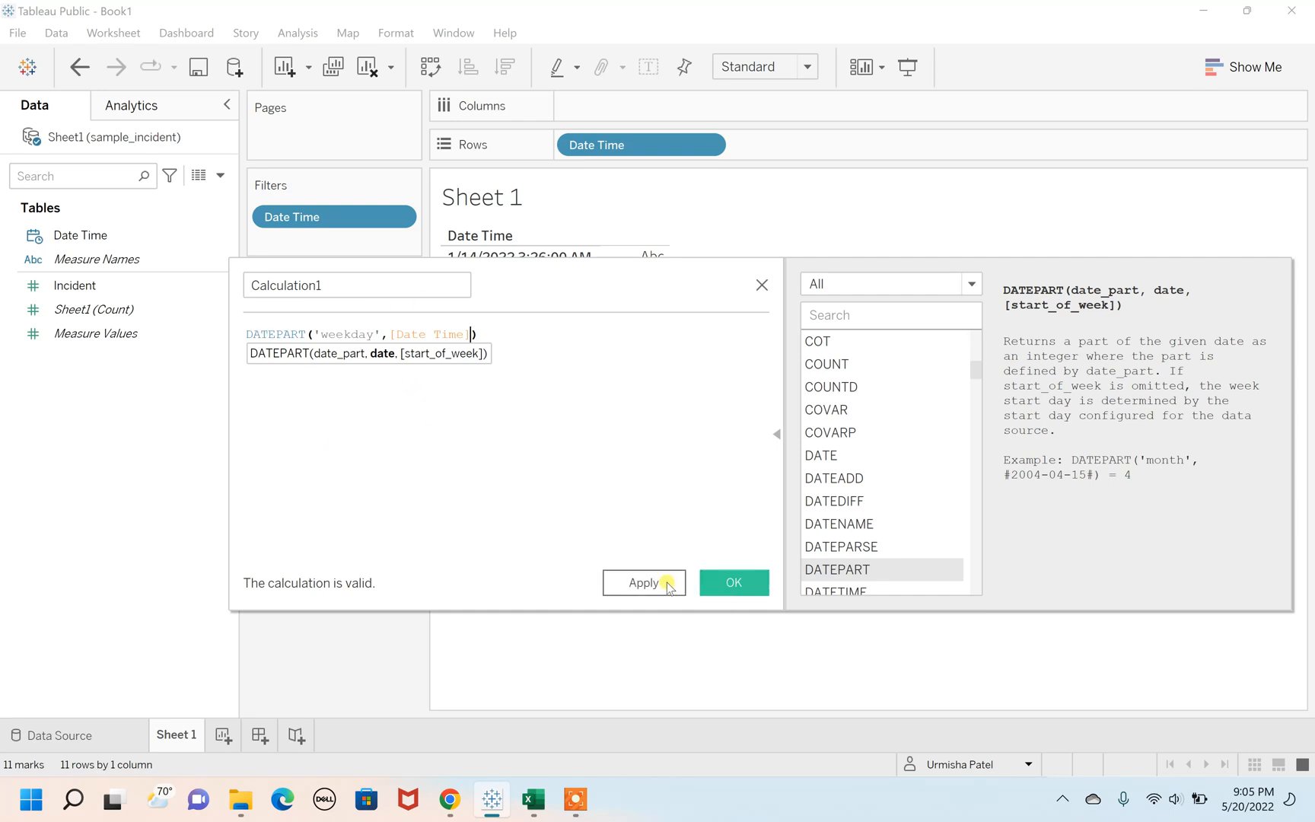
{"action": "left_click", "coordinate": [734, 582]}
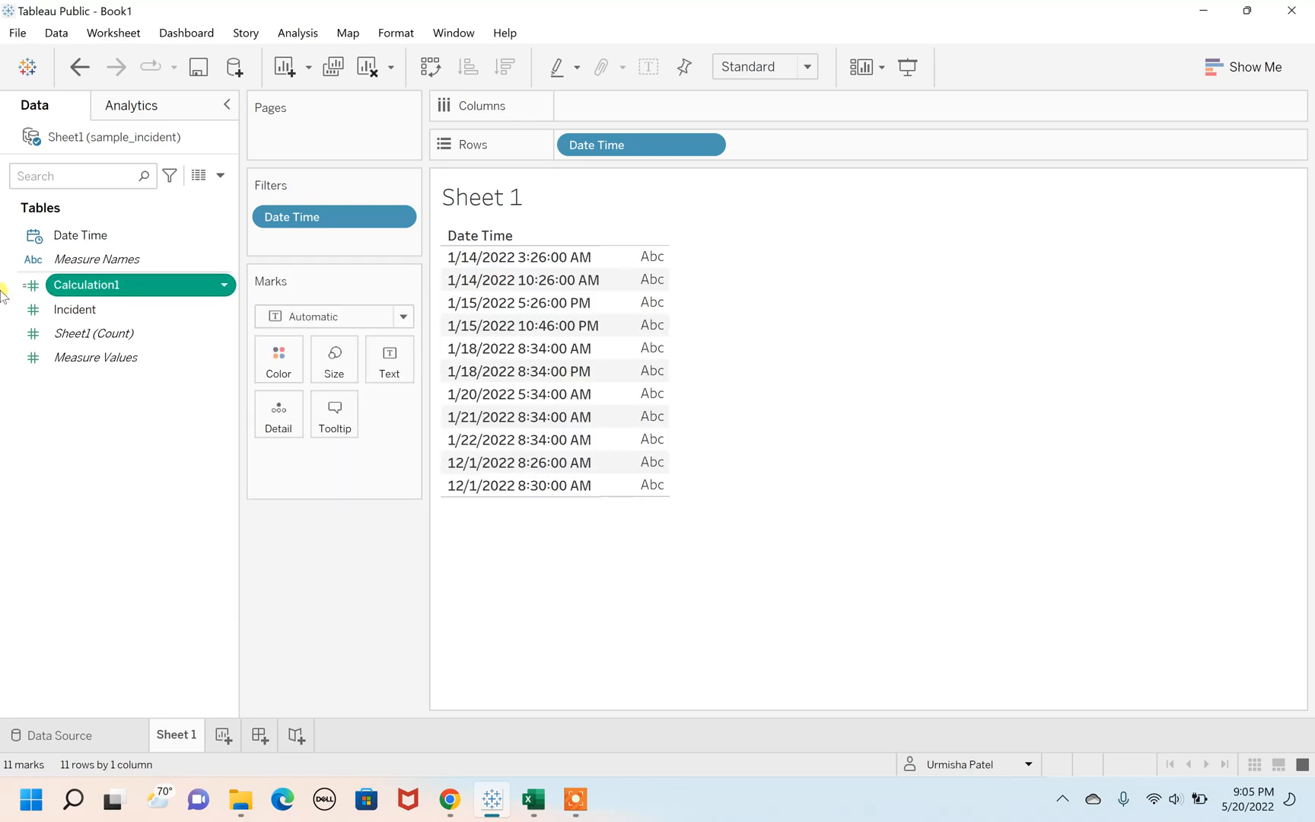
{"action": "mouse_move", "coordinate": [31, 287]}
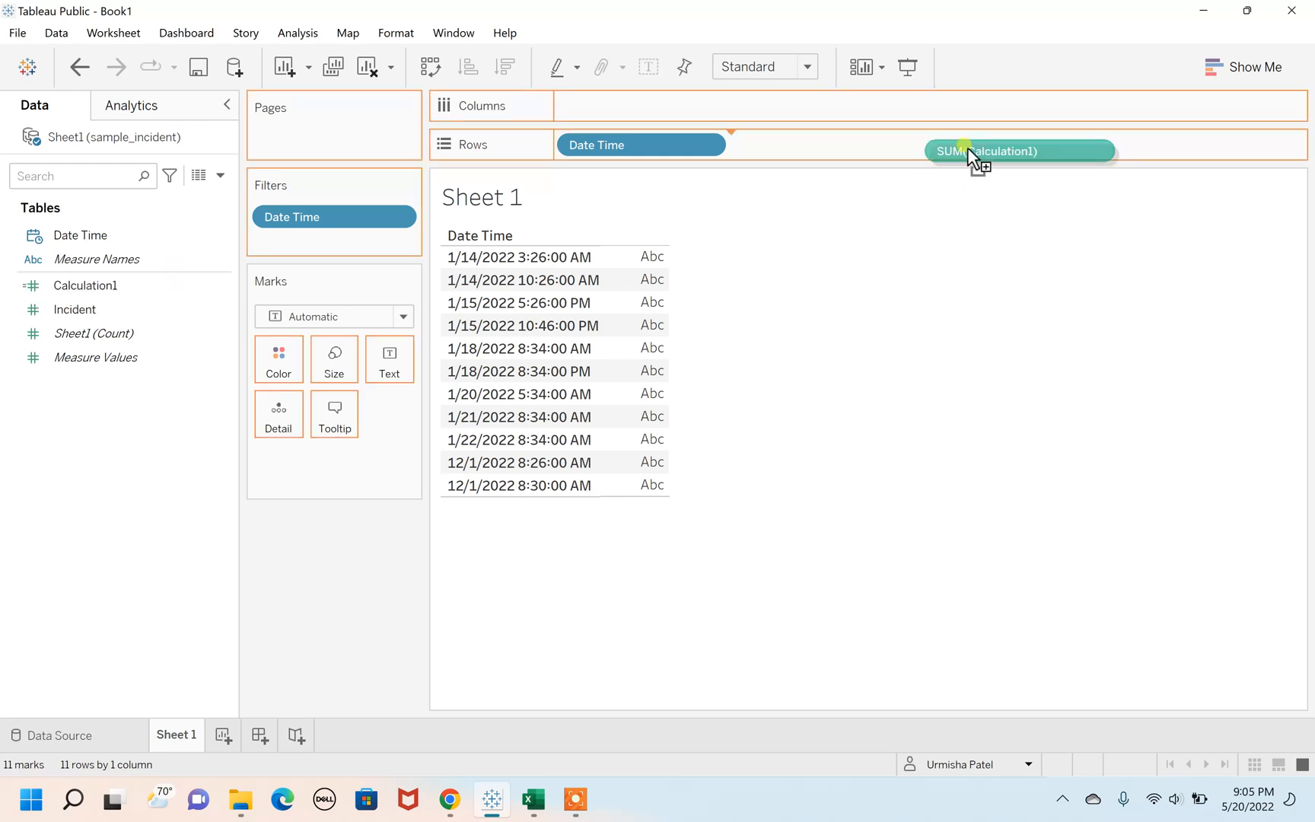
{"action": "left_click_drag", "start_coordinate": [990, 151], "coordinate": [806, 148]}
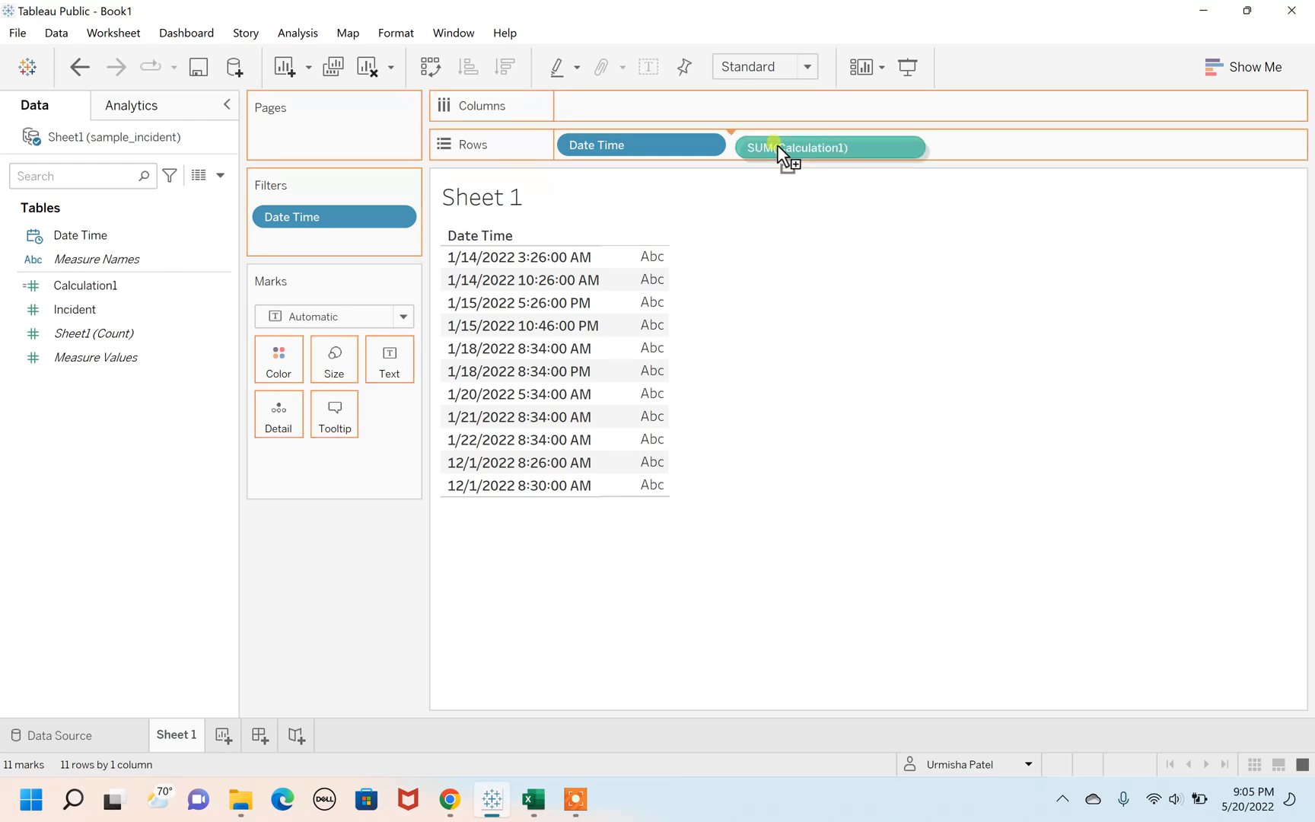
{"action": "left_click", "coordinate": [802, 145]}
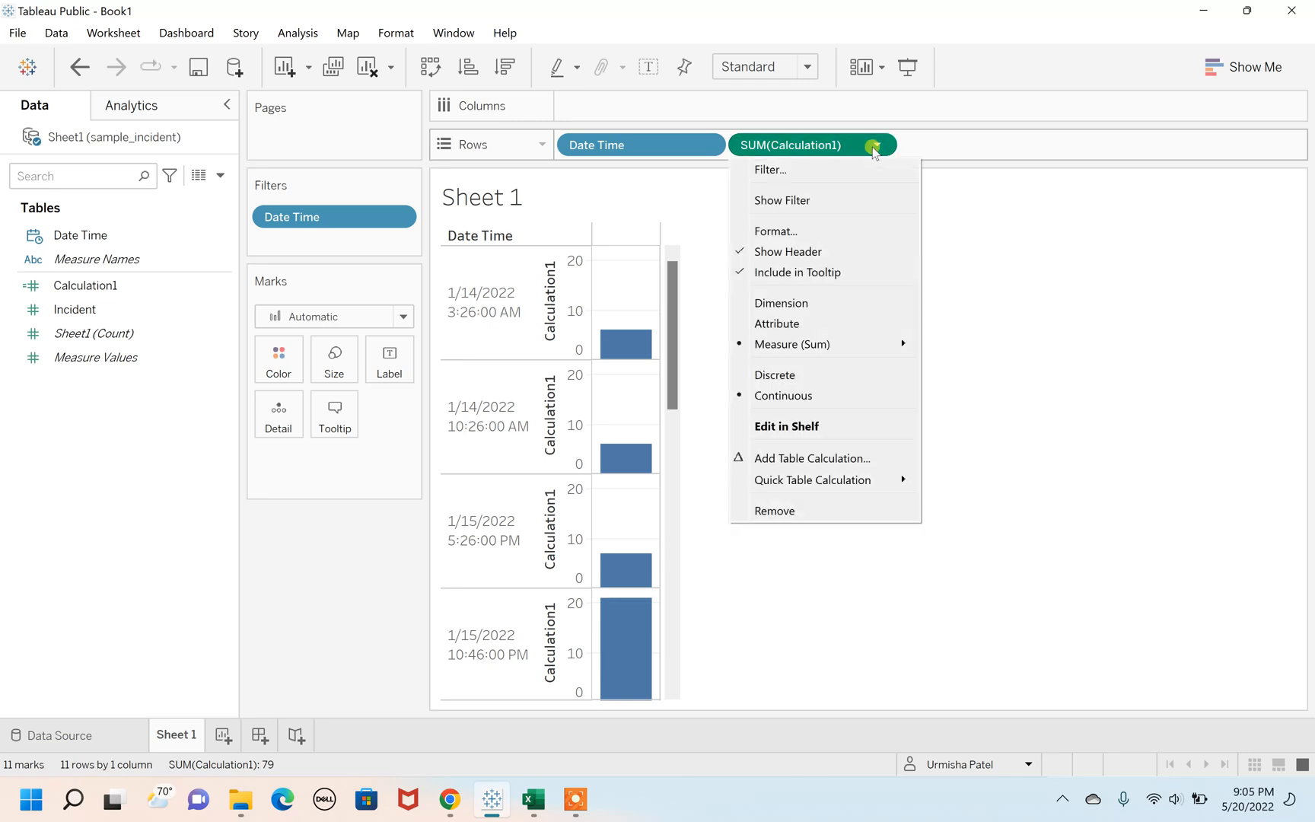
{"action": "mouse_move", "coordinate": [806, 374]}
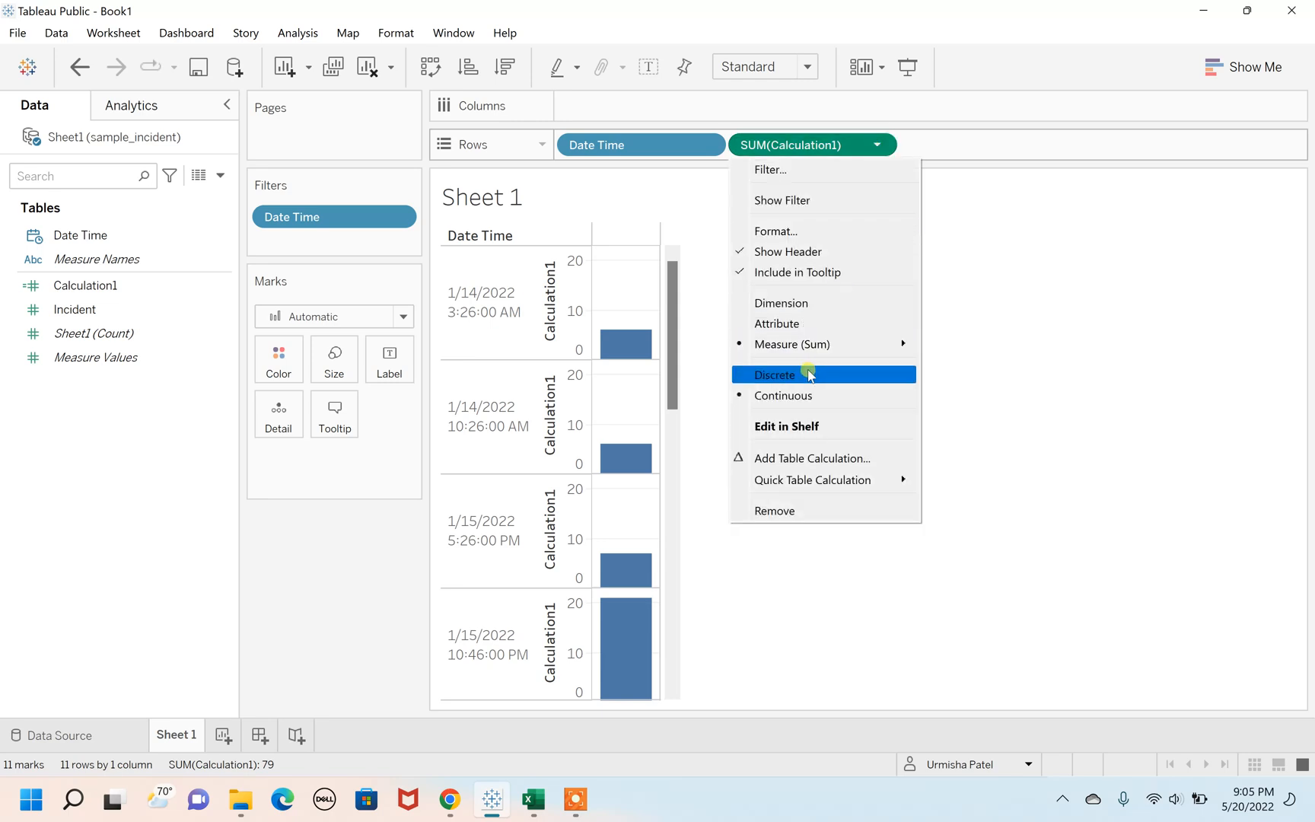
{"action": "left_click", "coordinate": [774, 375]}
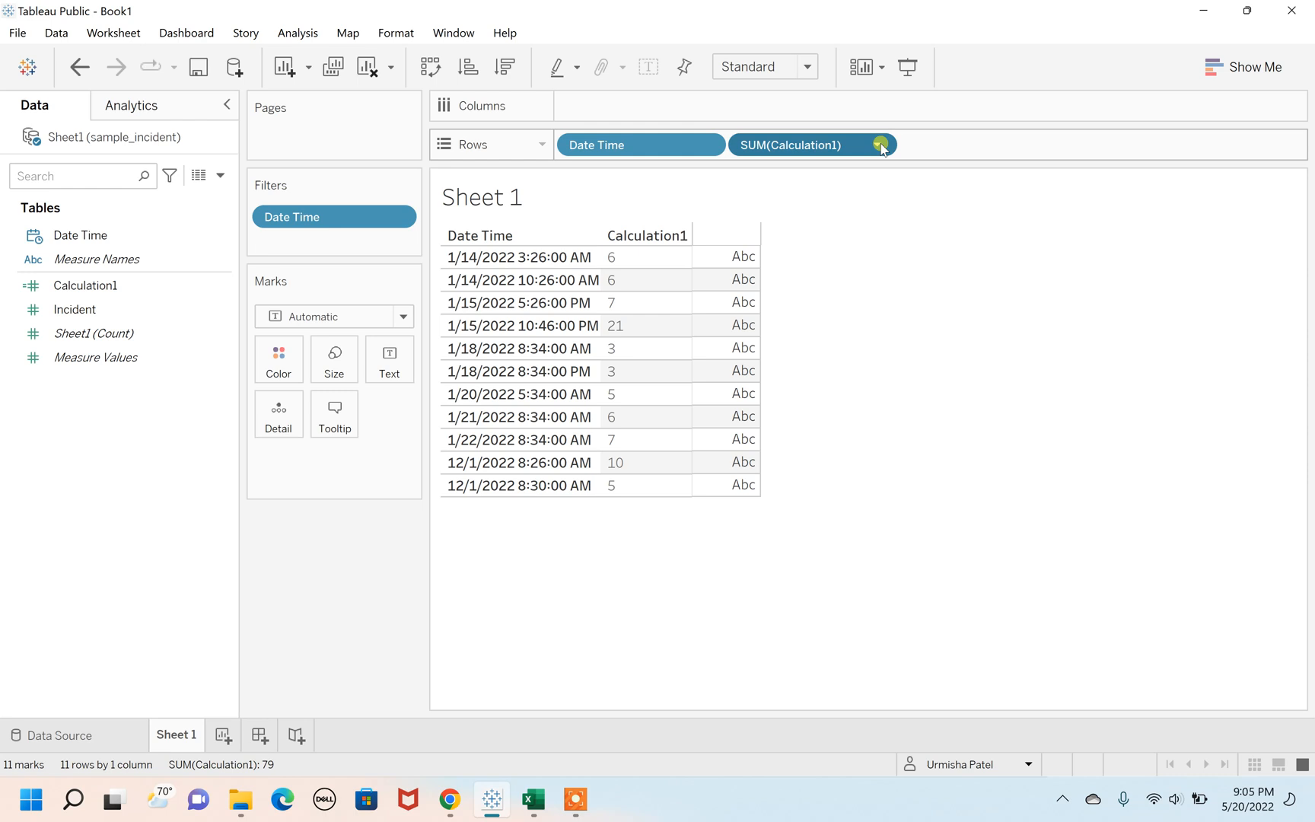
{"action": "left_click", "coordinate": [880, 146]}
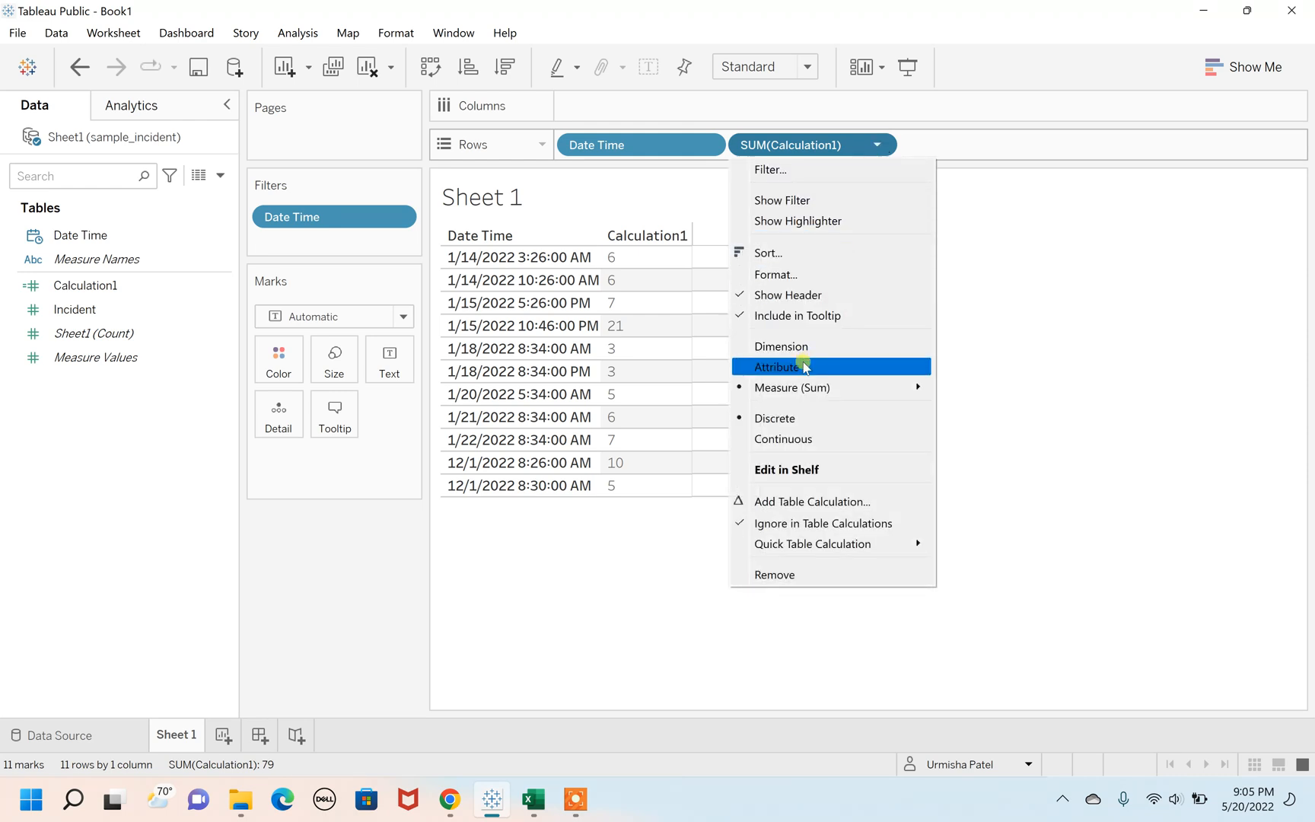
{"action": "left_click", "coordinate": [778, 366]}
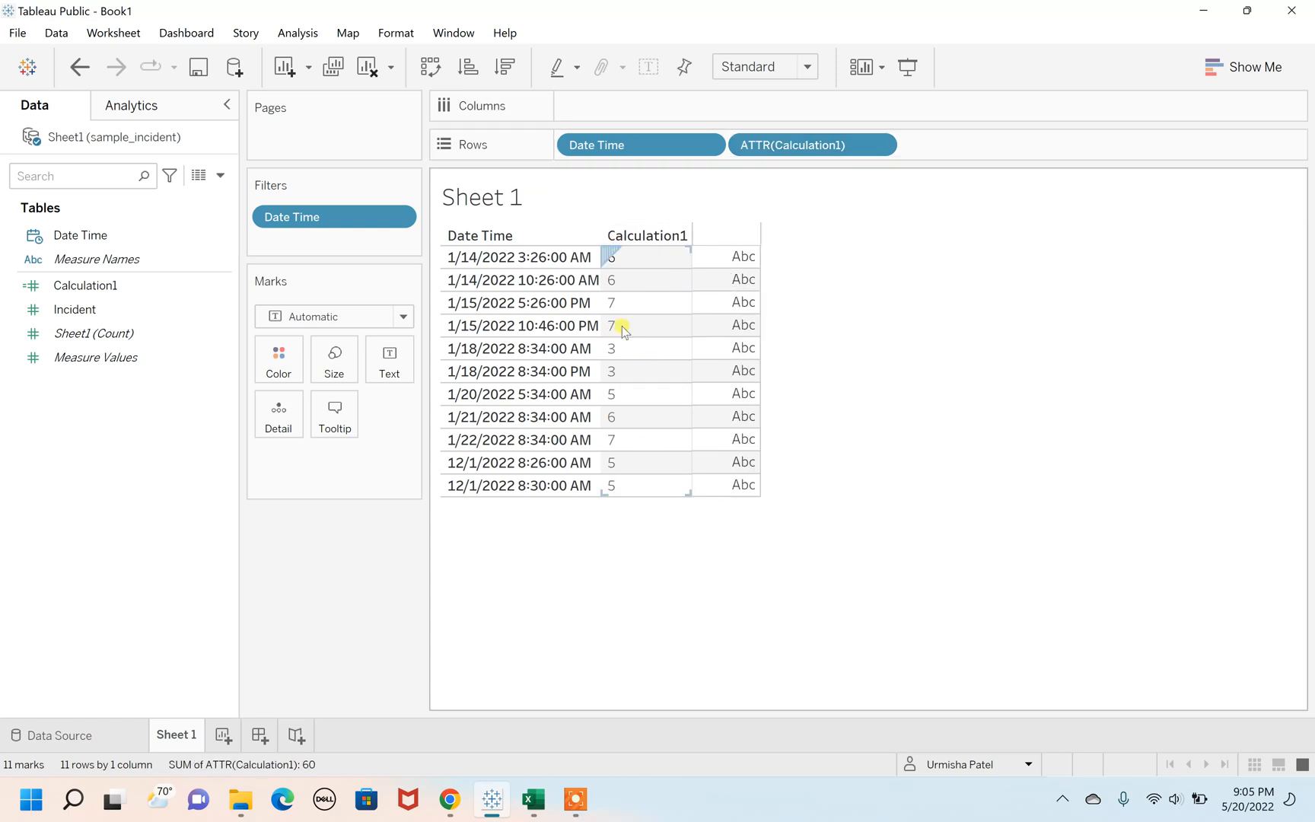
{"action": "mouse_move", "coordinate": [648, 472]}
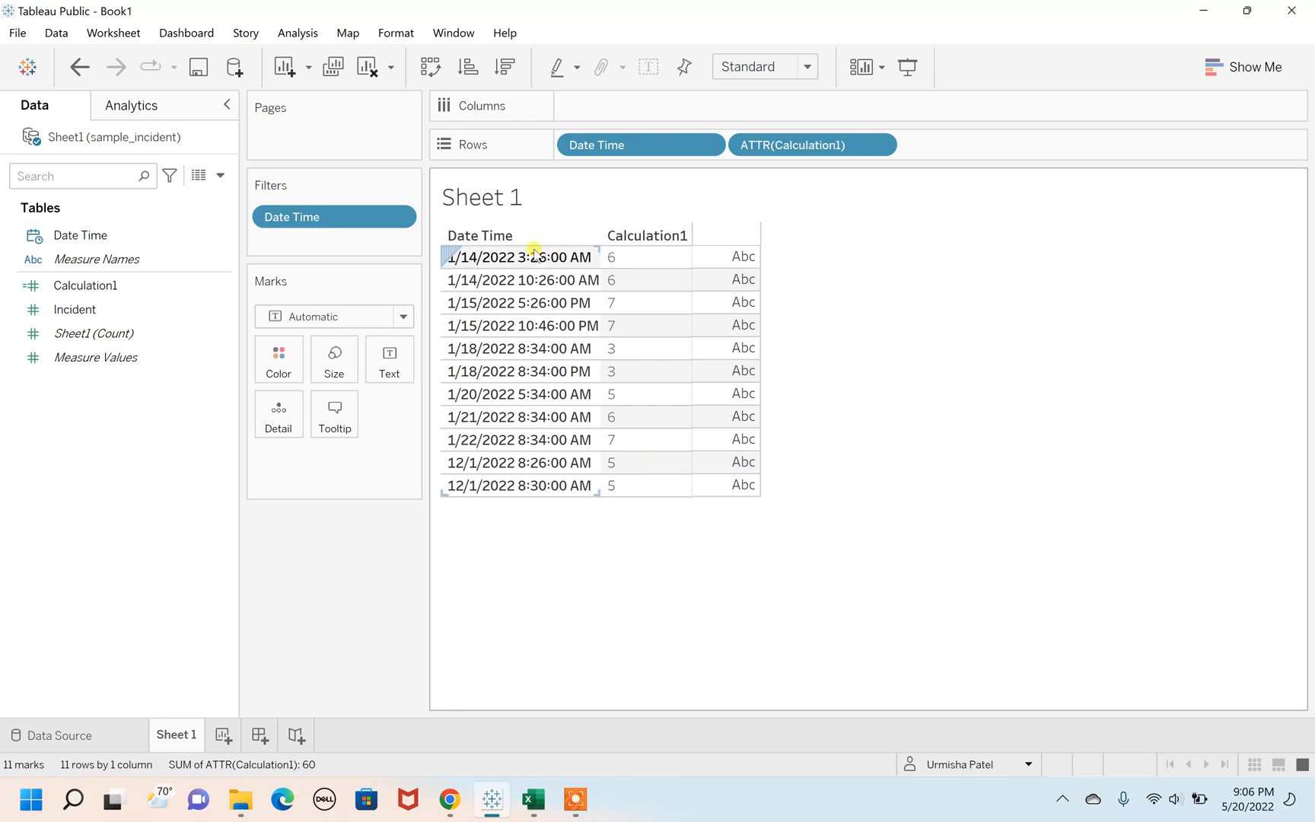
{"action": "double_click", "coordinate": [475, 258]}
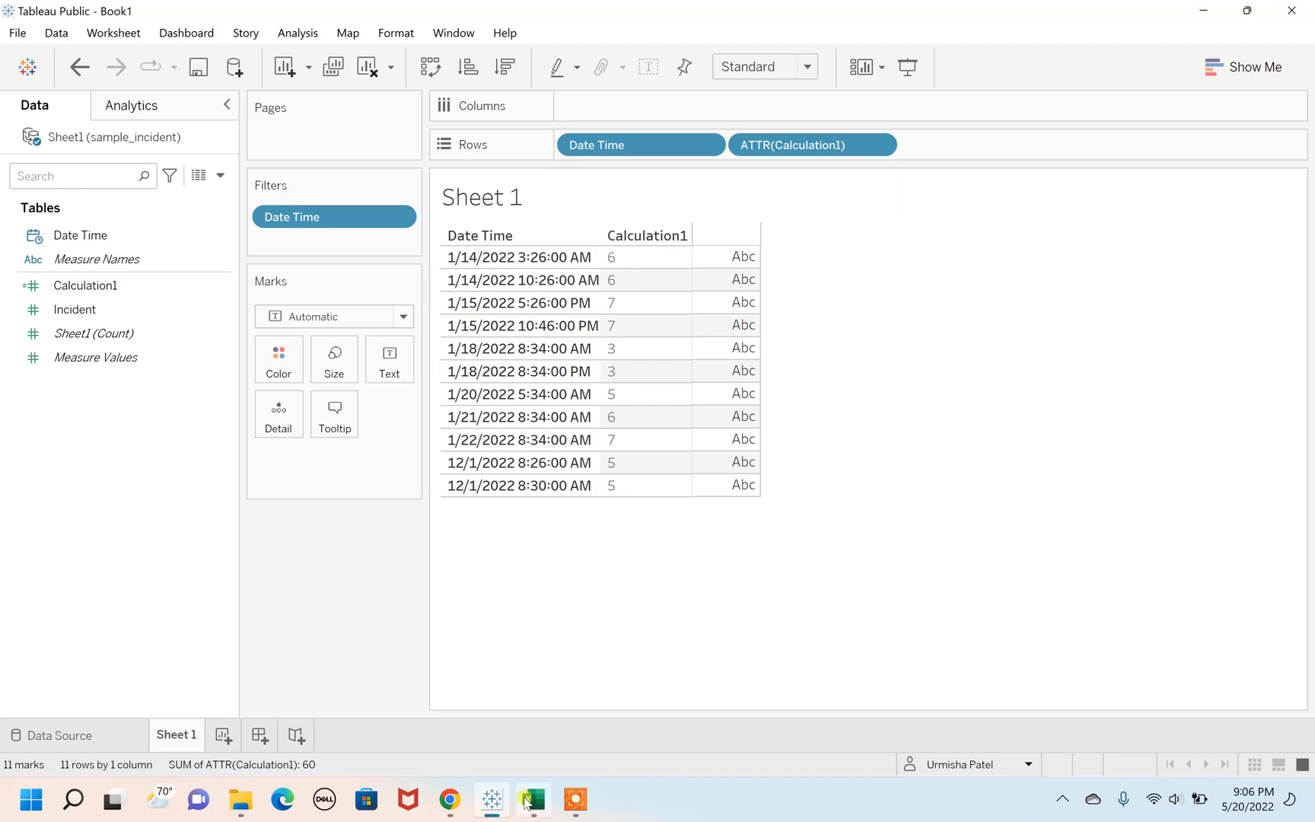
{"action": "left_click", "coordinate": [533, 799]}
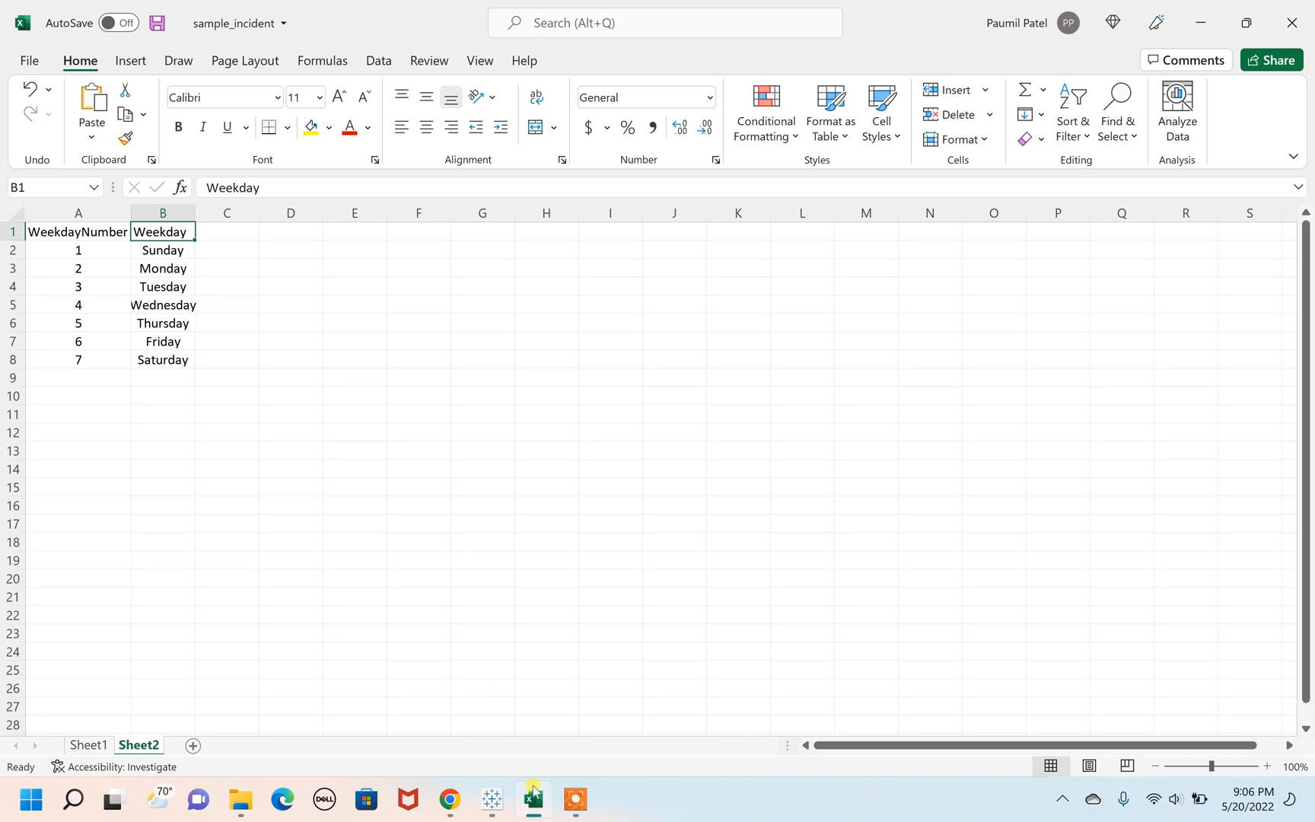
{"action": "left_click", "coordinate": [491, 799]}
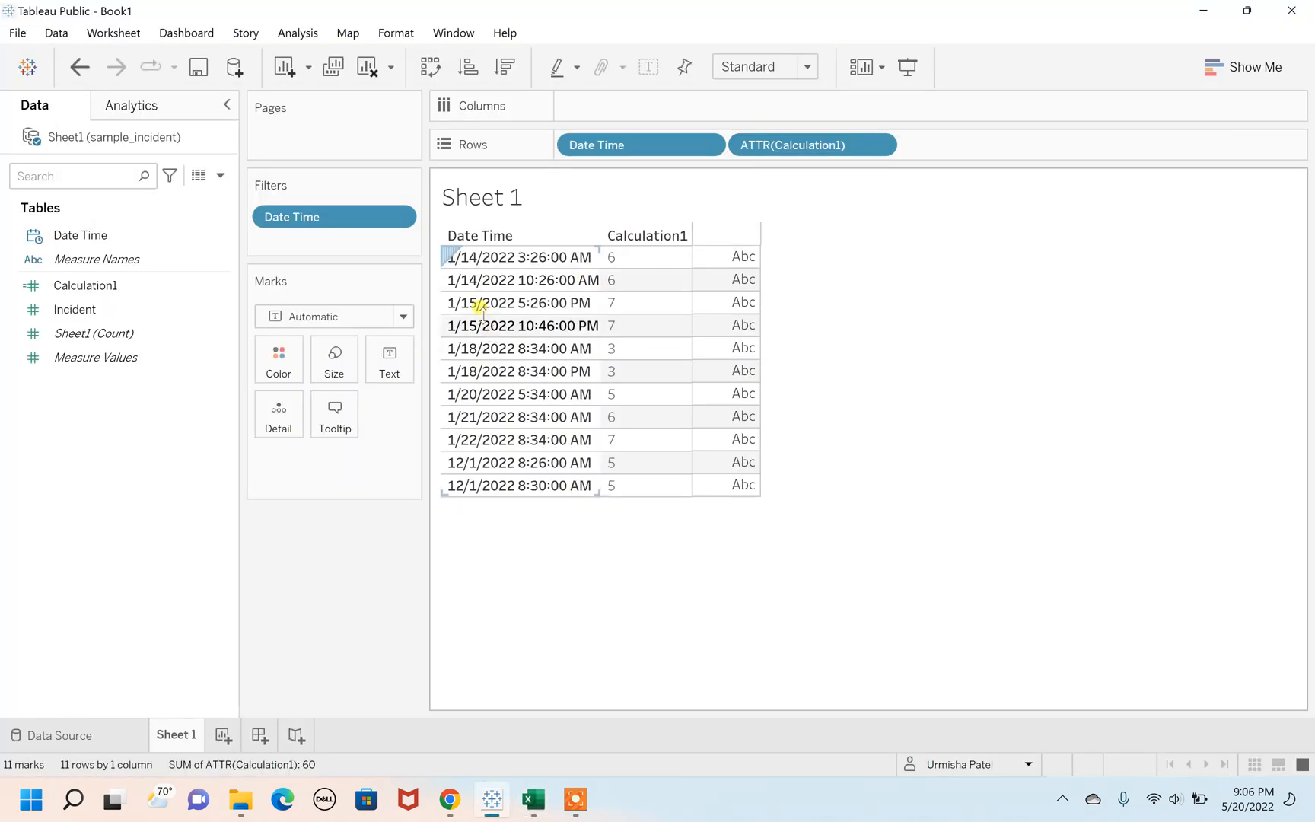
{"action": "mouse_move", "coordinate": [629, 310]}
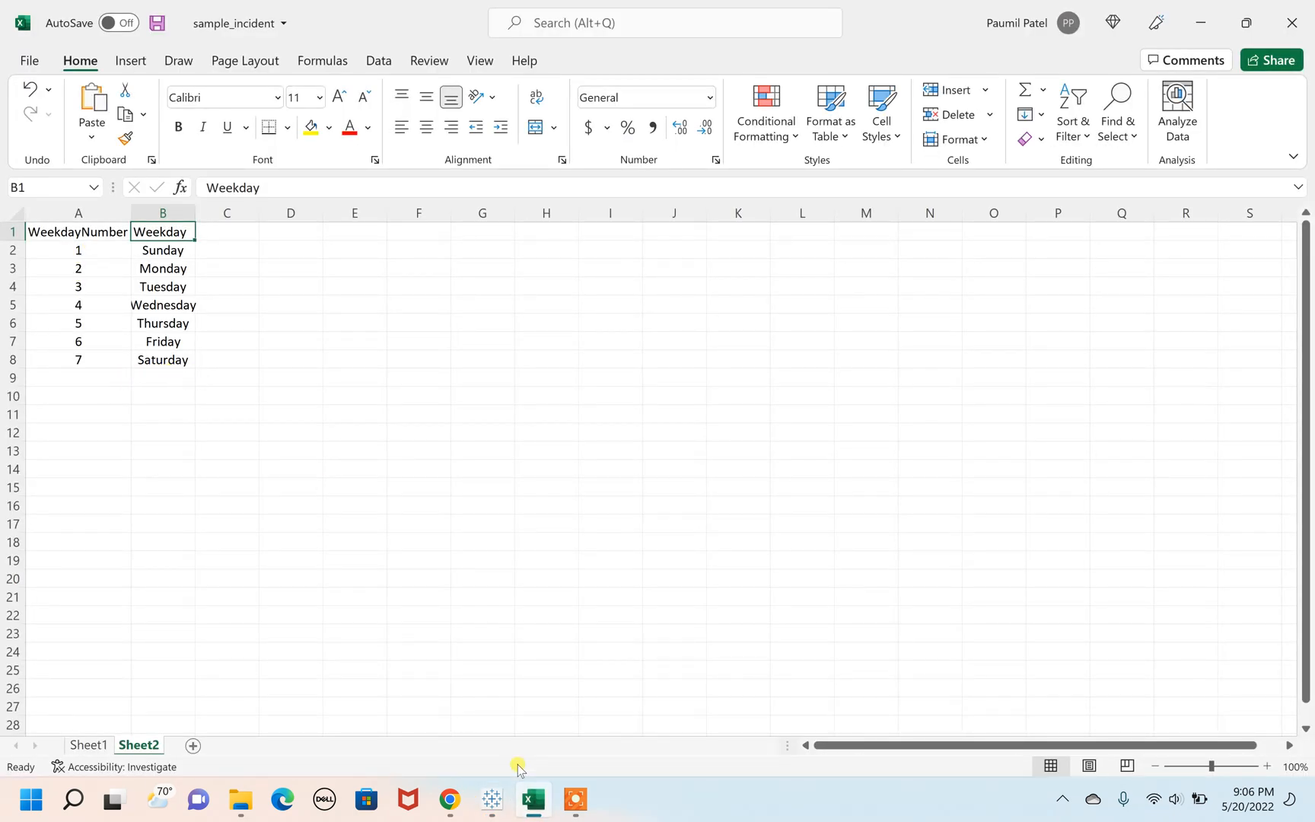
{"action": "left_click", "coordinate": [492, 800]}
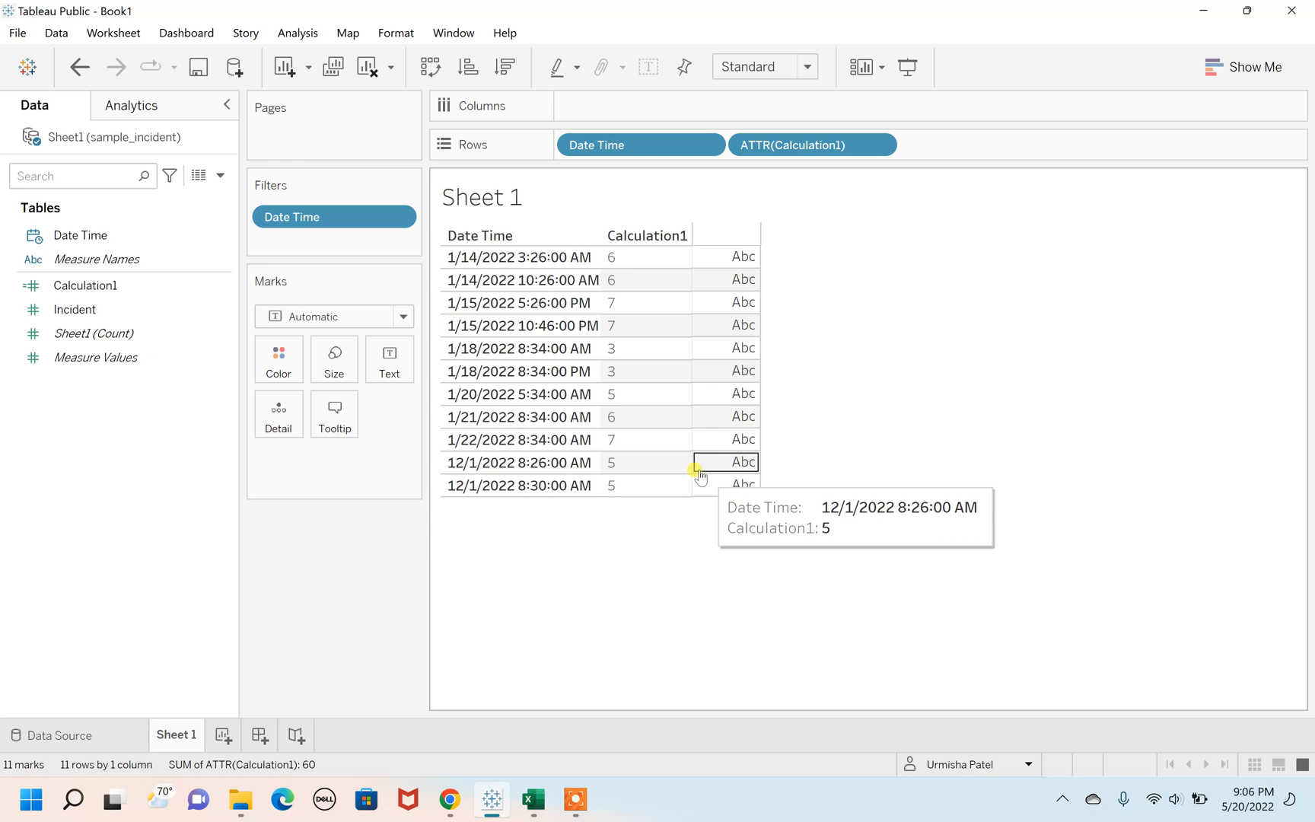
{"action": "mouse_move", "coordinate": [685, 503]}
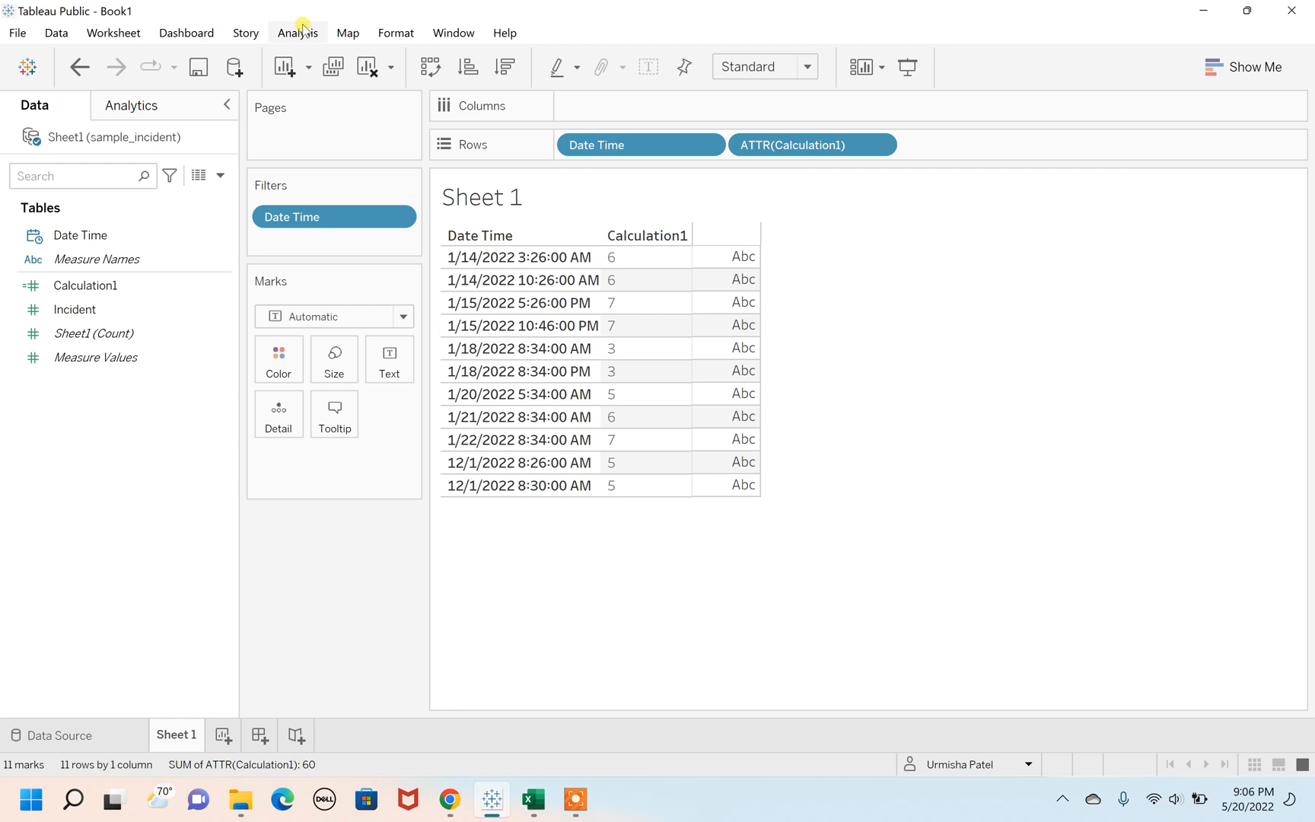
- Name a new field Check Weekday? and begin IF DATEPART('weekday', [Date Time])
{"action": "left_click", "coordinate": [297, 33]}
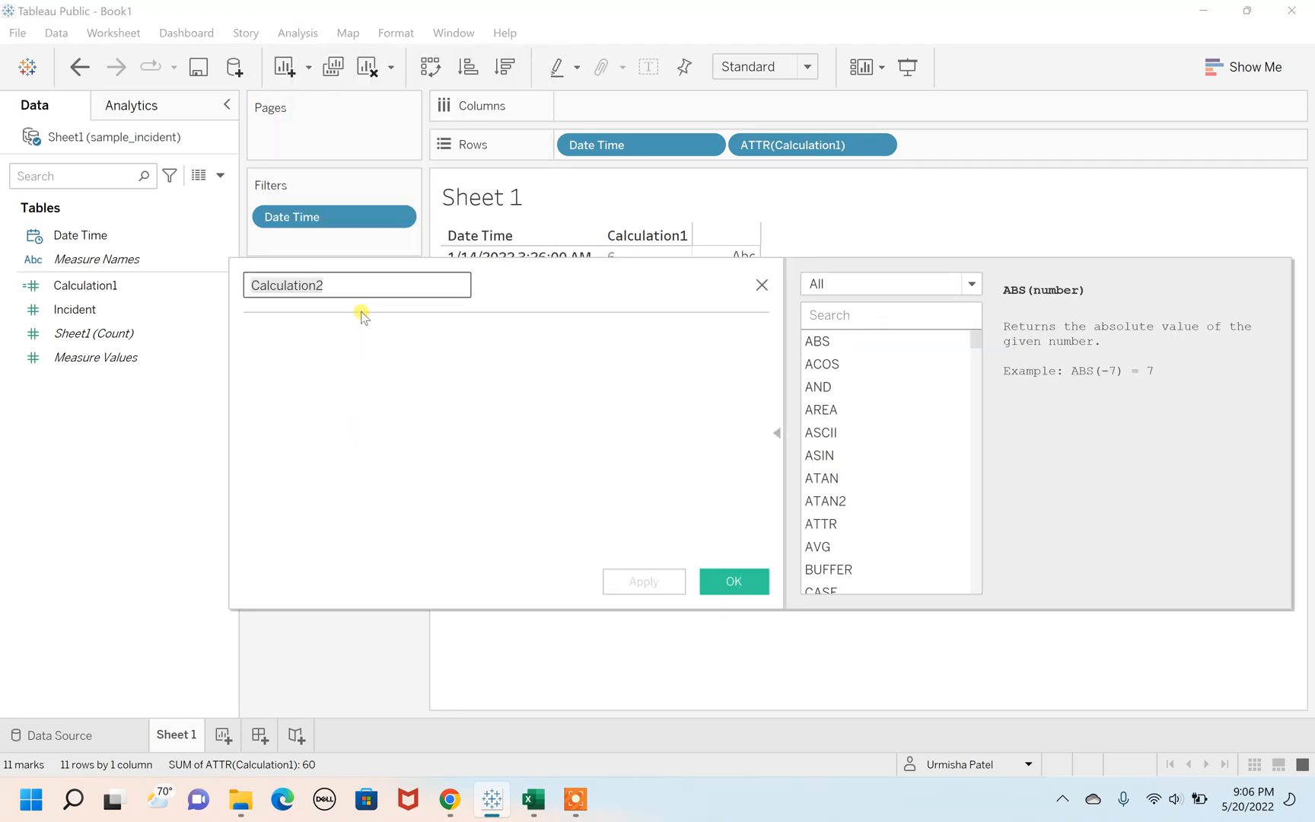
{"action": "type", "text": "Check Weekday?"}
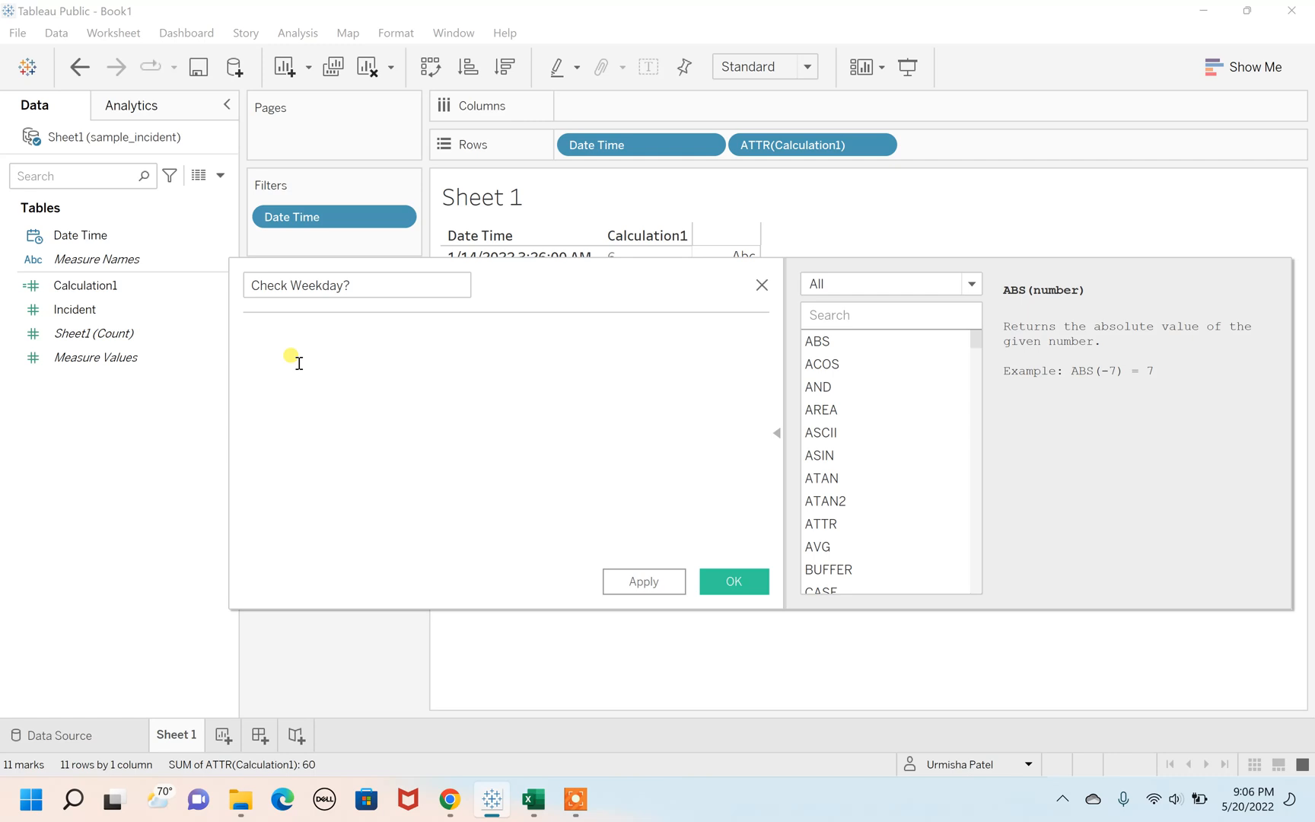
{"action": "type", "text": "if"}
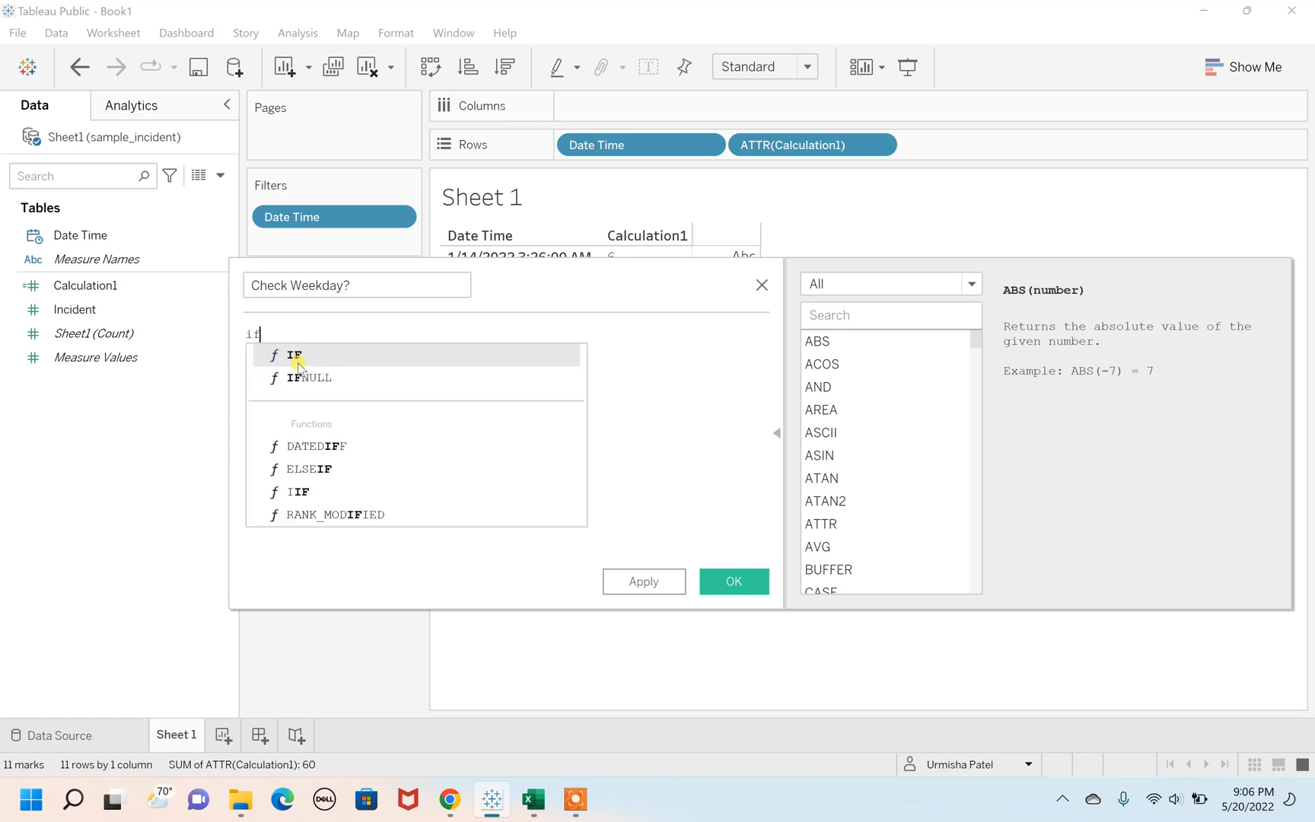
{"action": "type", "text": "date"}
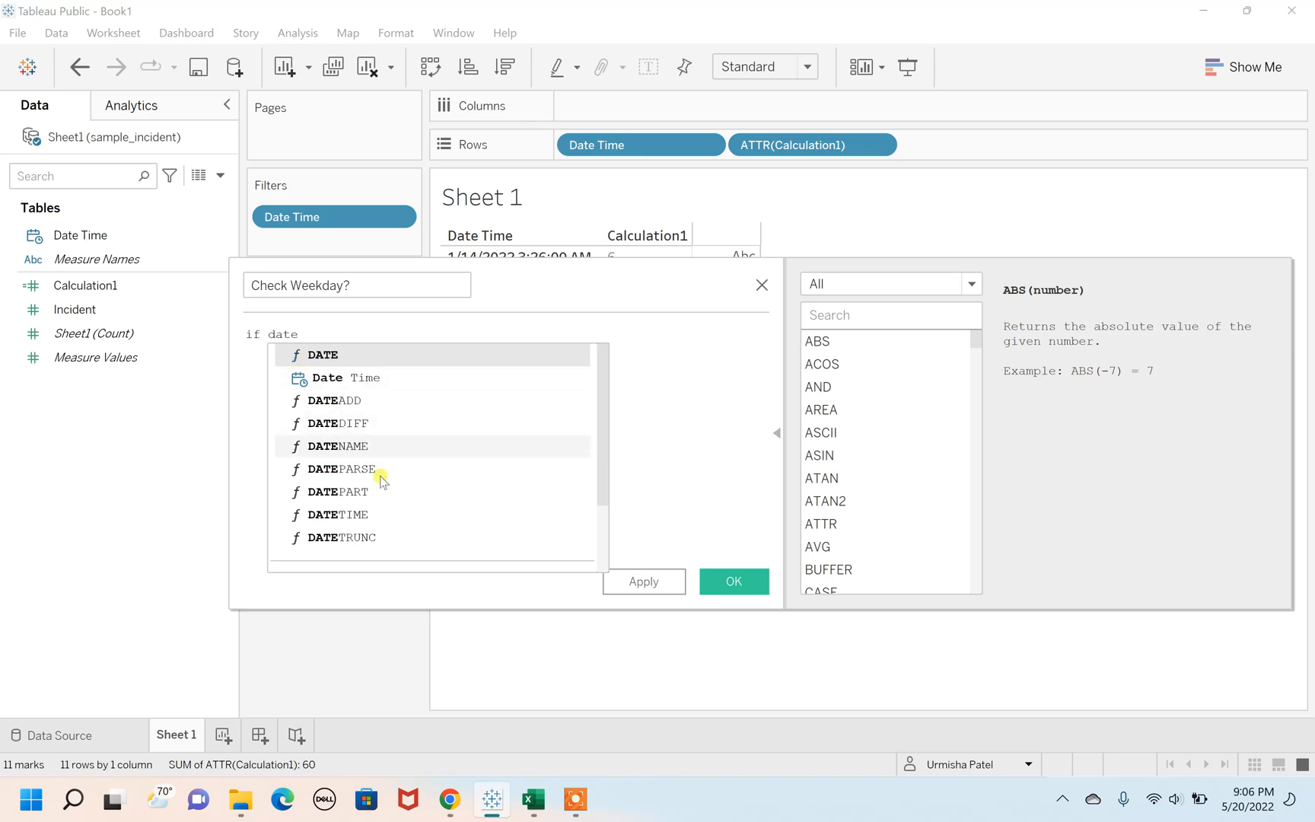
{"action": "double_click", "coordinate": [343, 492]}
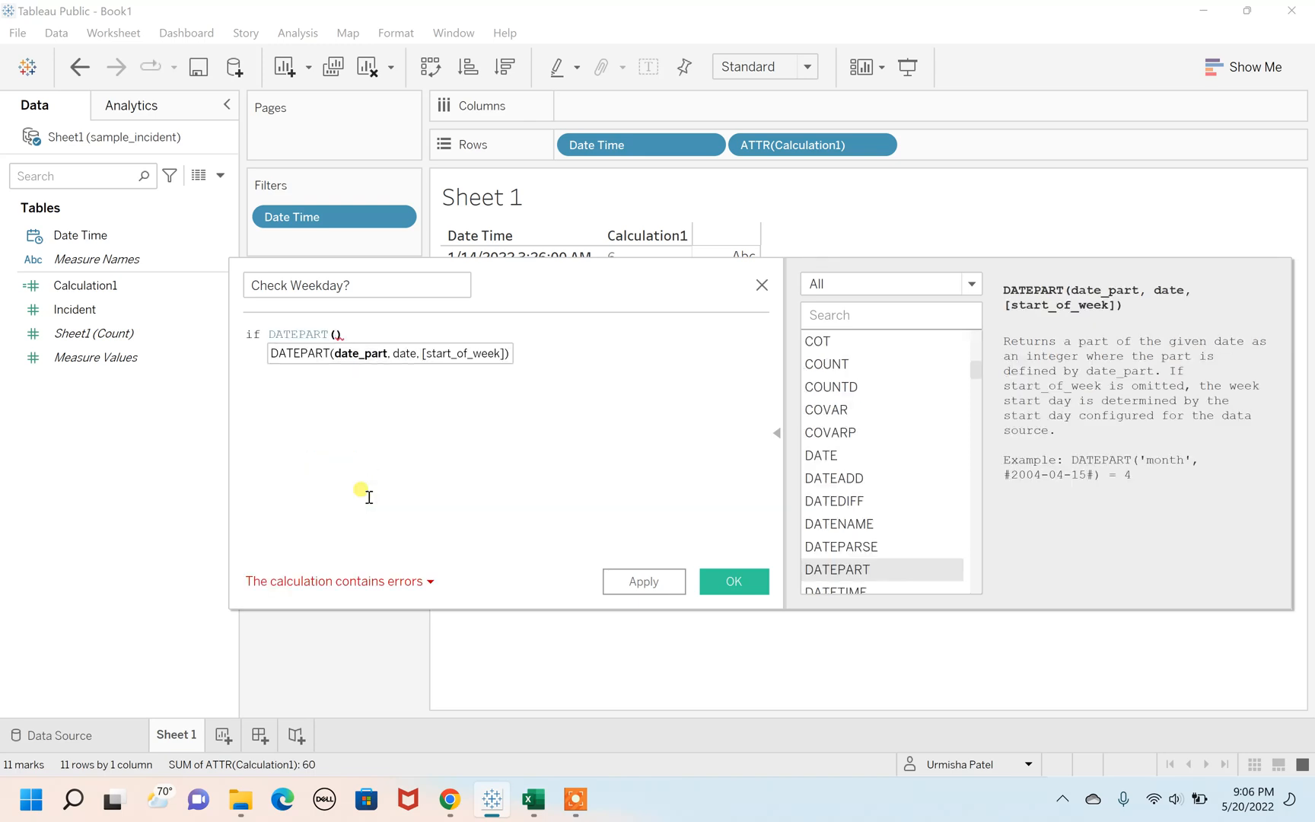
{"action": "type", "text": "'weekday'"}
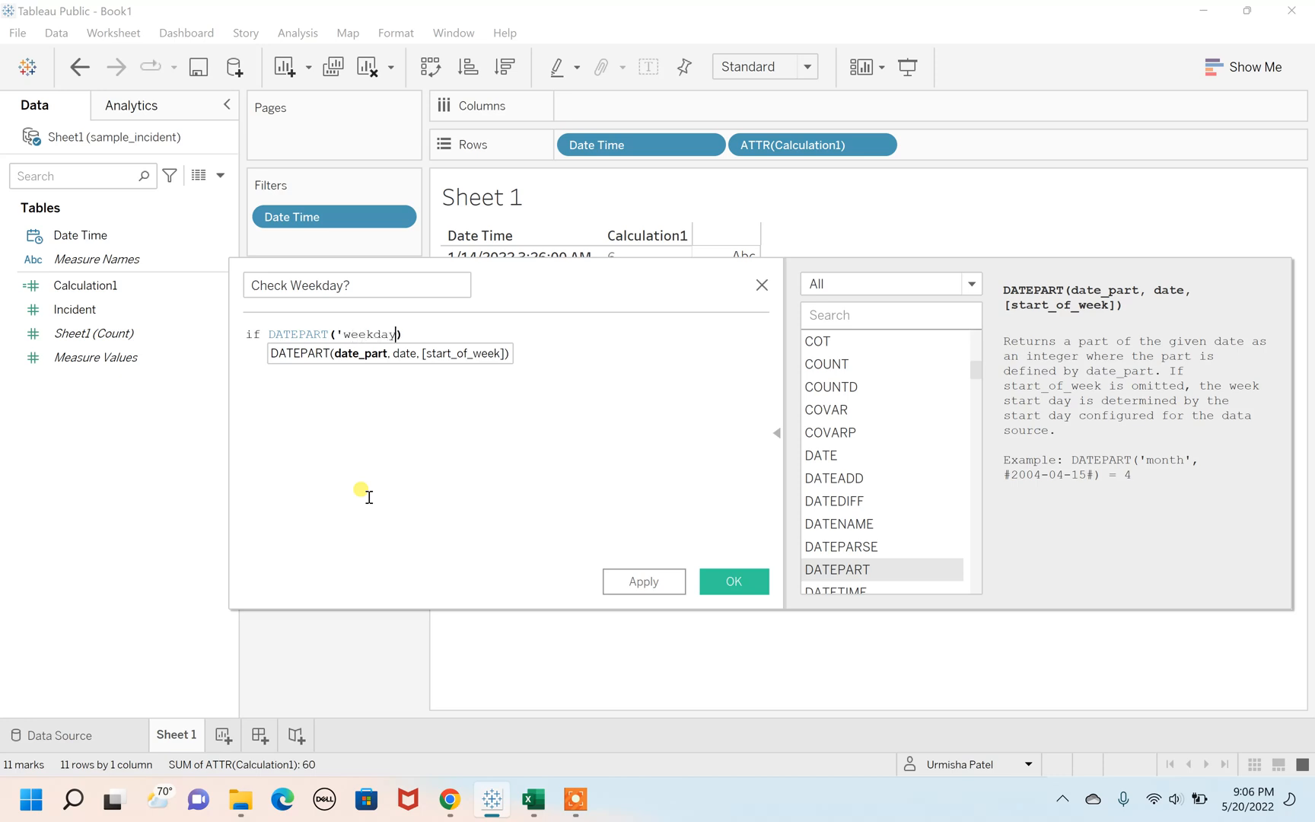
{"action": "type", "text": ","}
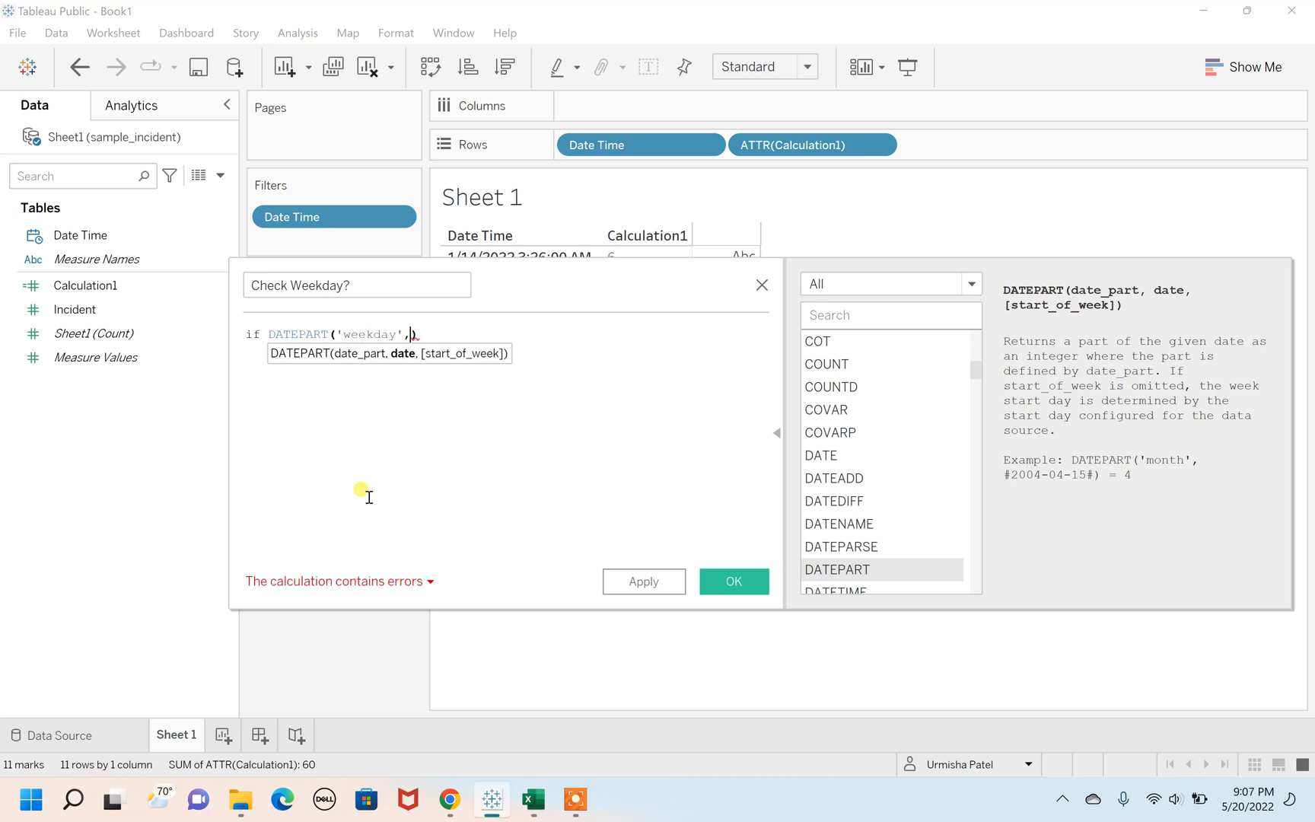
{"action": "type", "text": "date"}
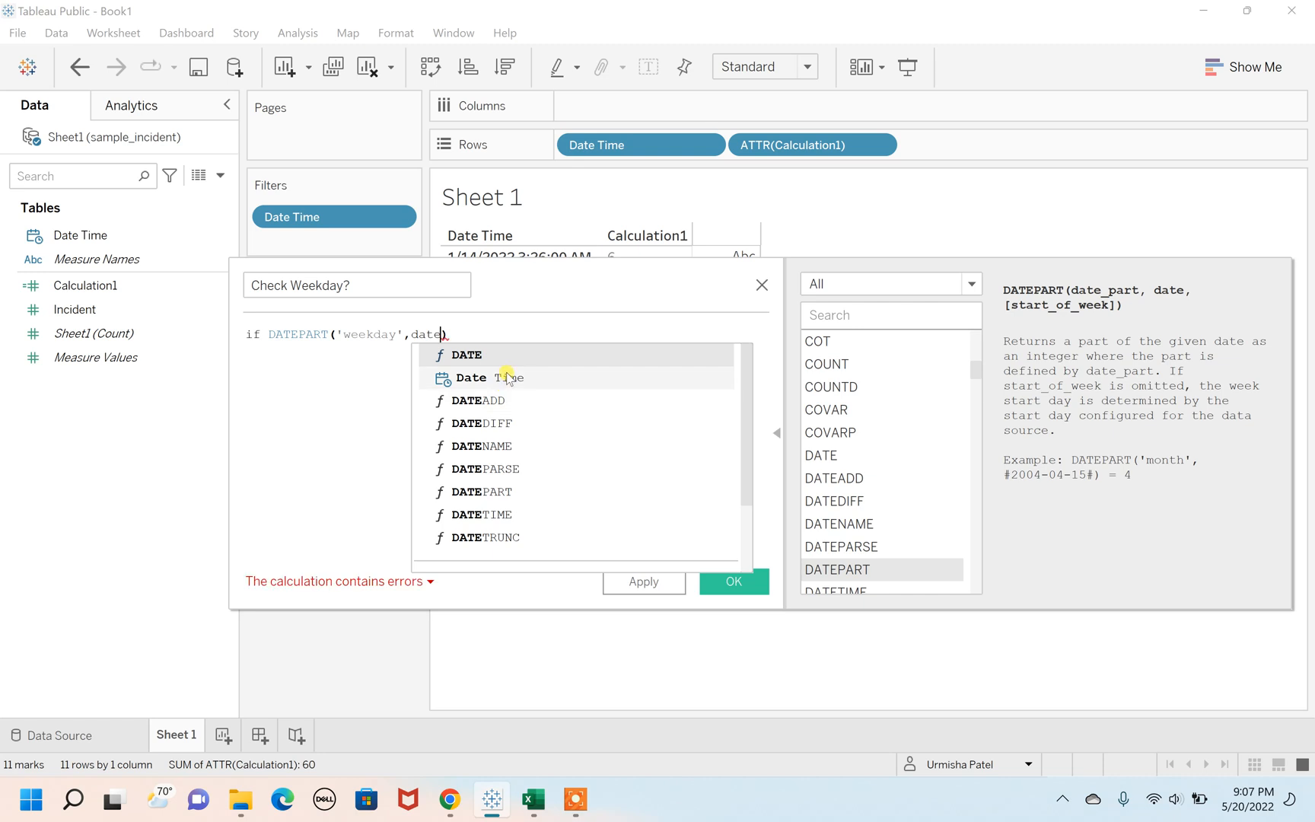
{"action": "left_click", "coordinate": [472, 377]}
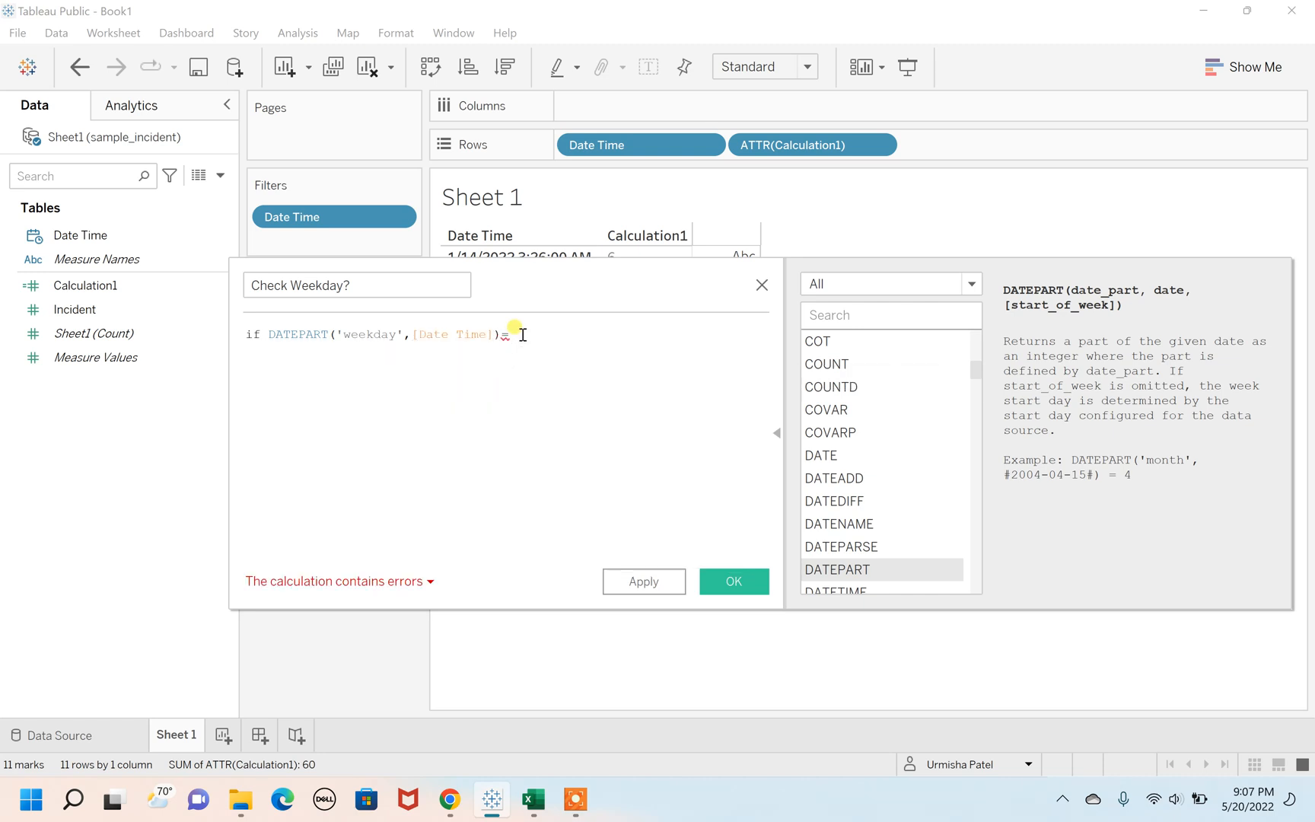
- Complete the condition =1 OR =7 with ELSE 'Weekday' END and save the field
{"action": "type", "text": "=1 or"}
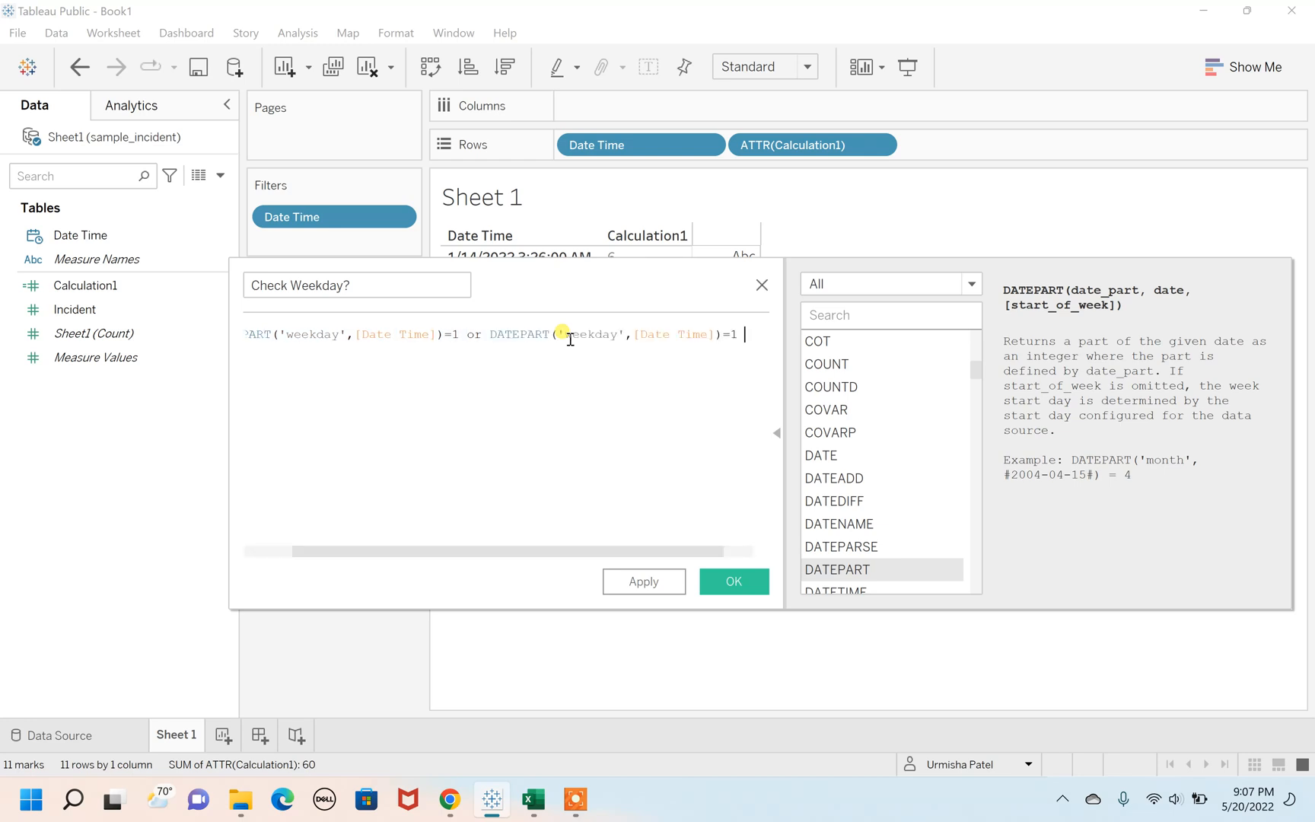
{"action": "key", "text": "BackSpace"}
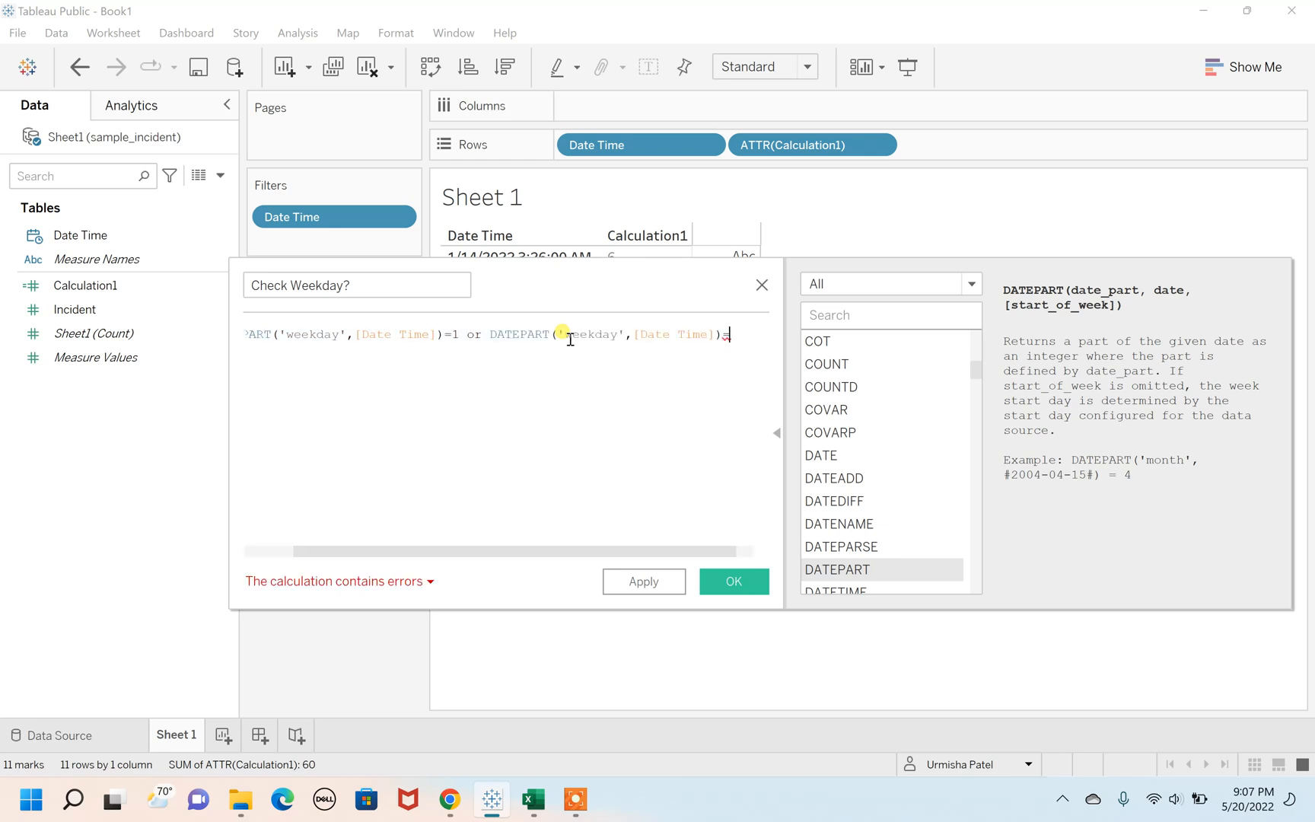
{"action": "type", "text": "=7"}
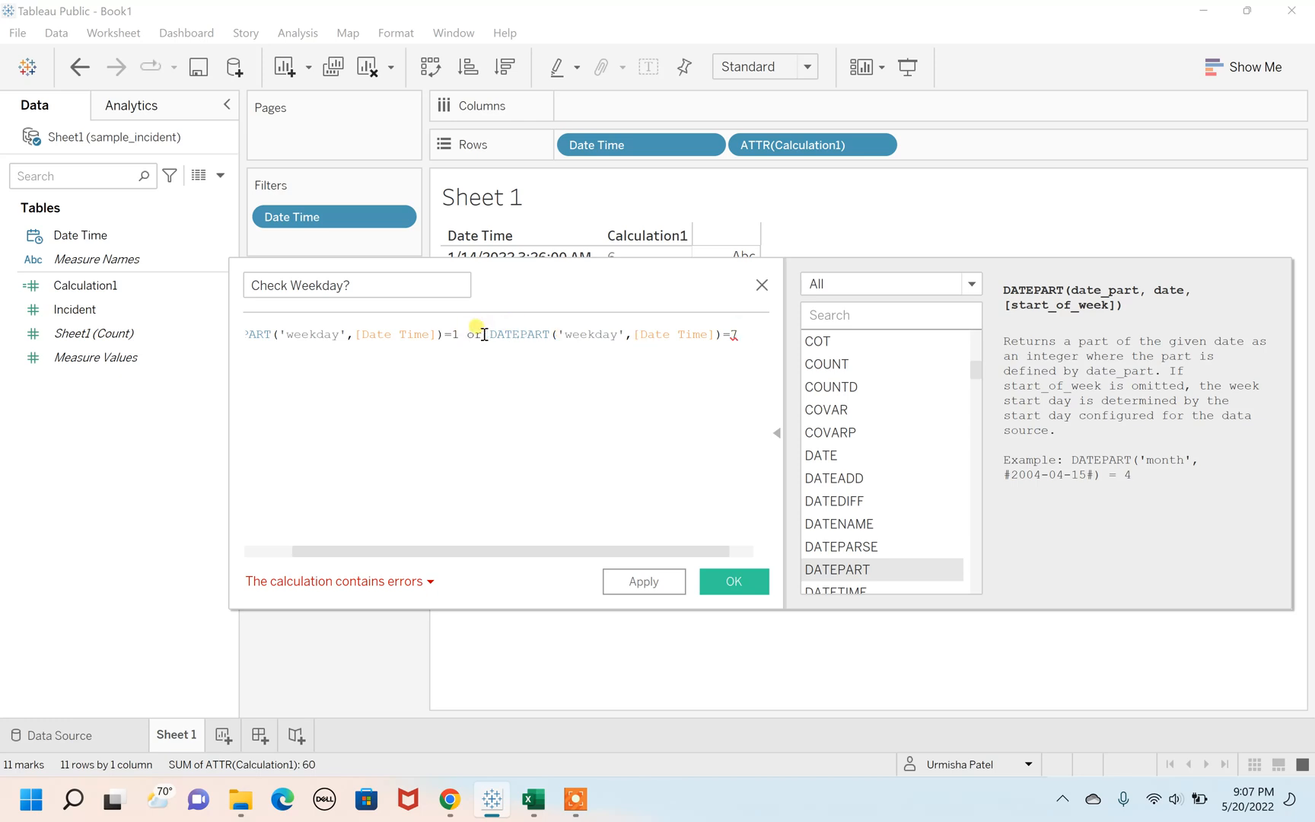
{"action": "type", "text": "t"}
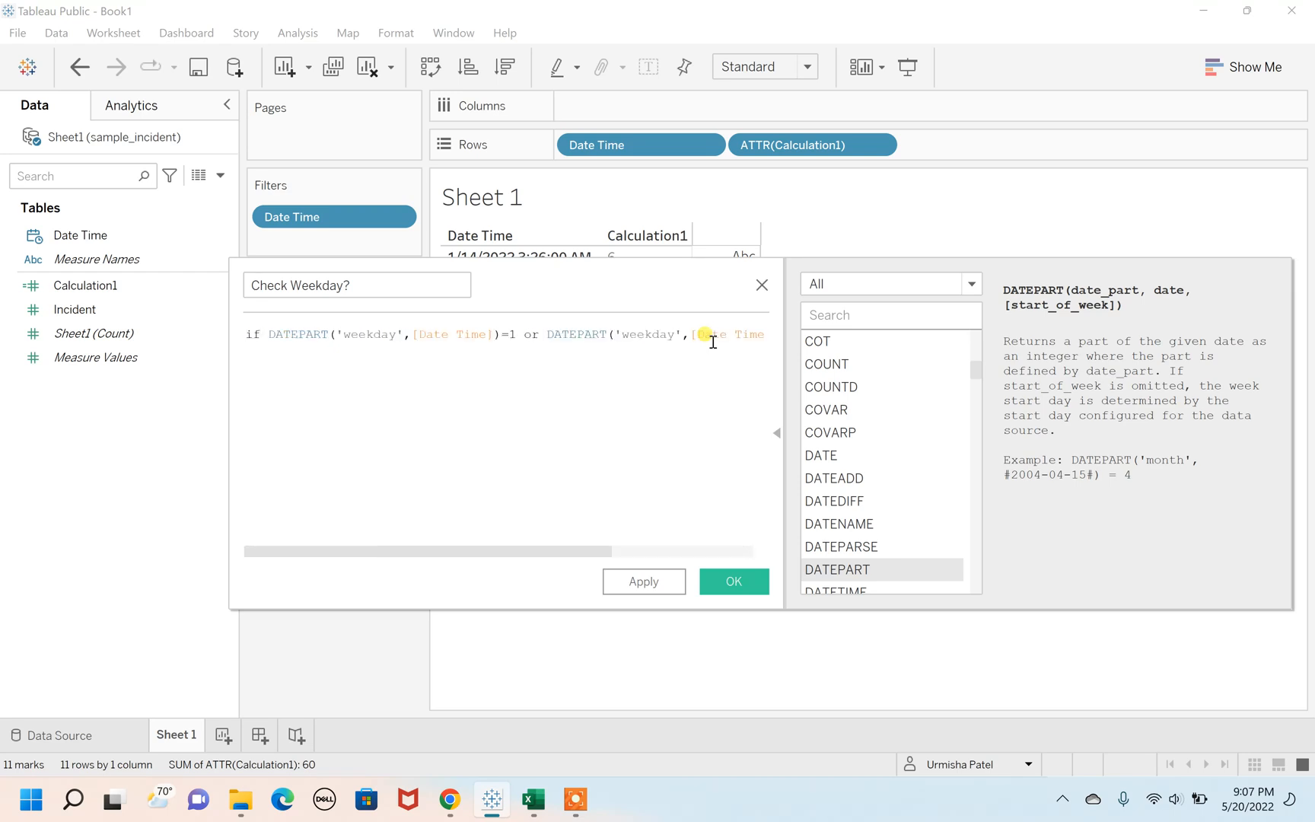
{"action": "type", "text": "else"}
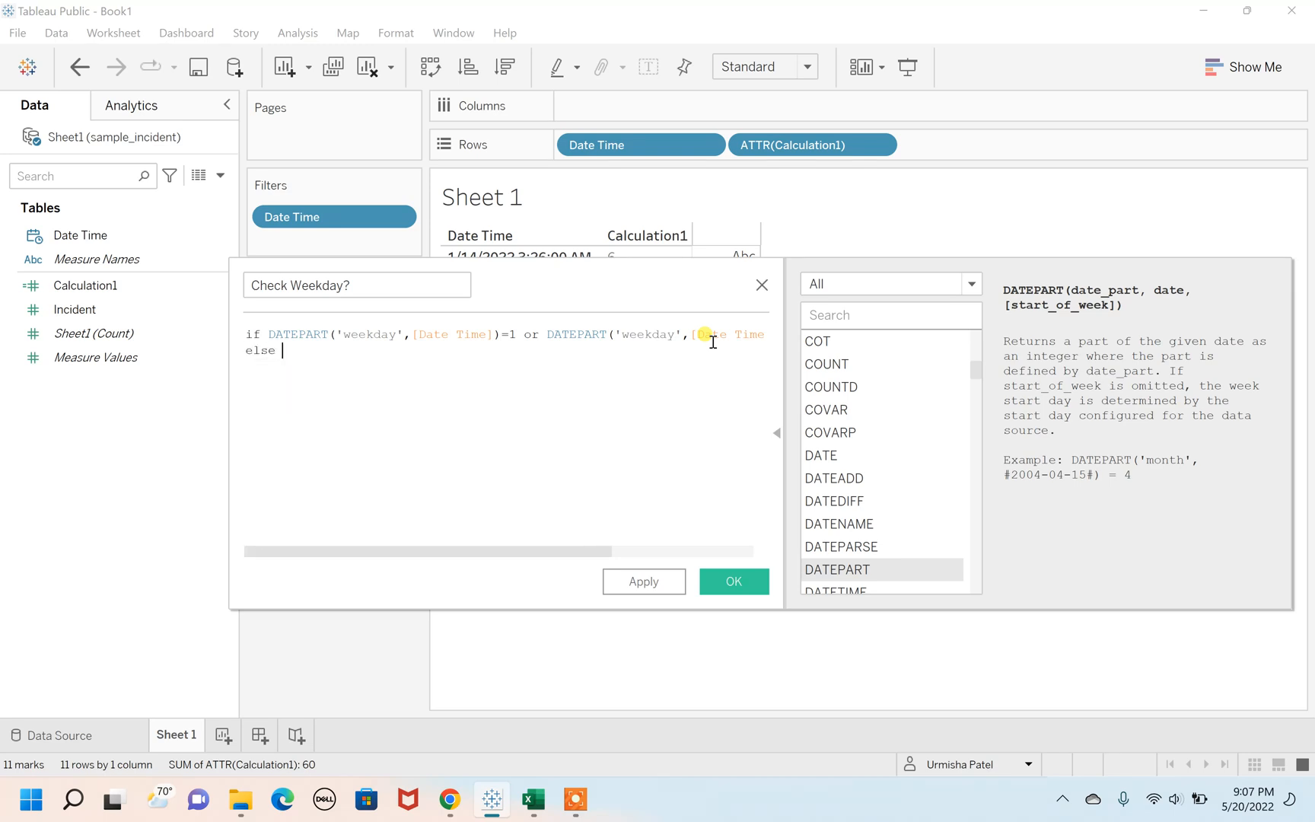
{"action": "type", "text": "'Weekday"}
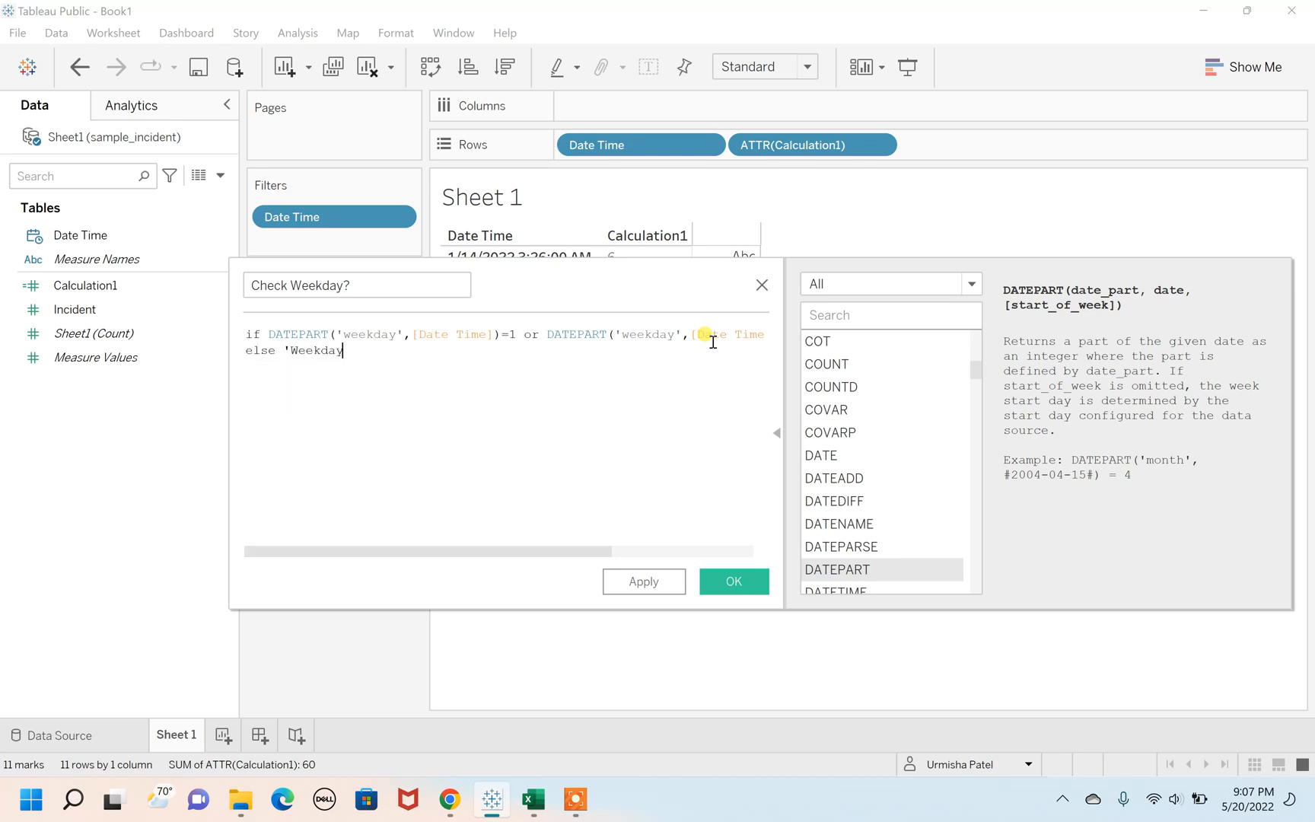
{"action": "type", "text": "end"}
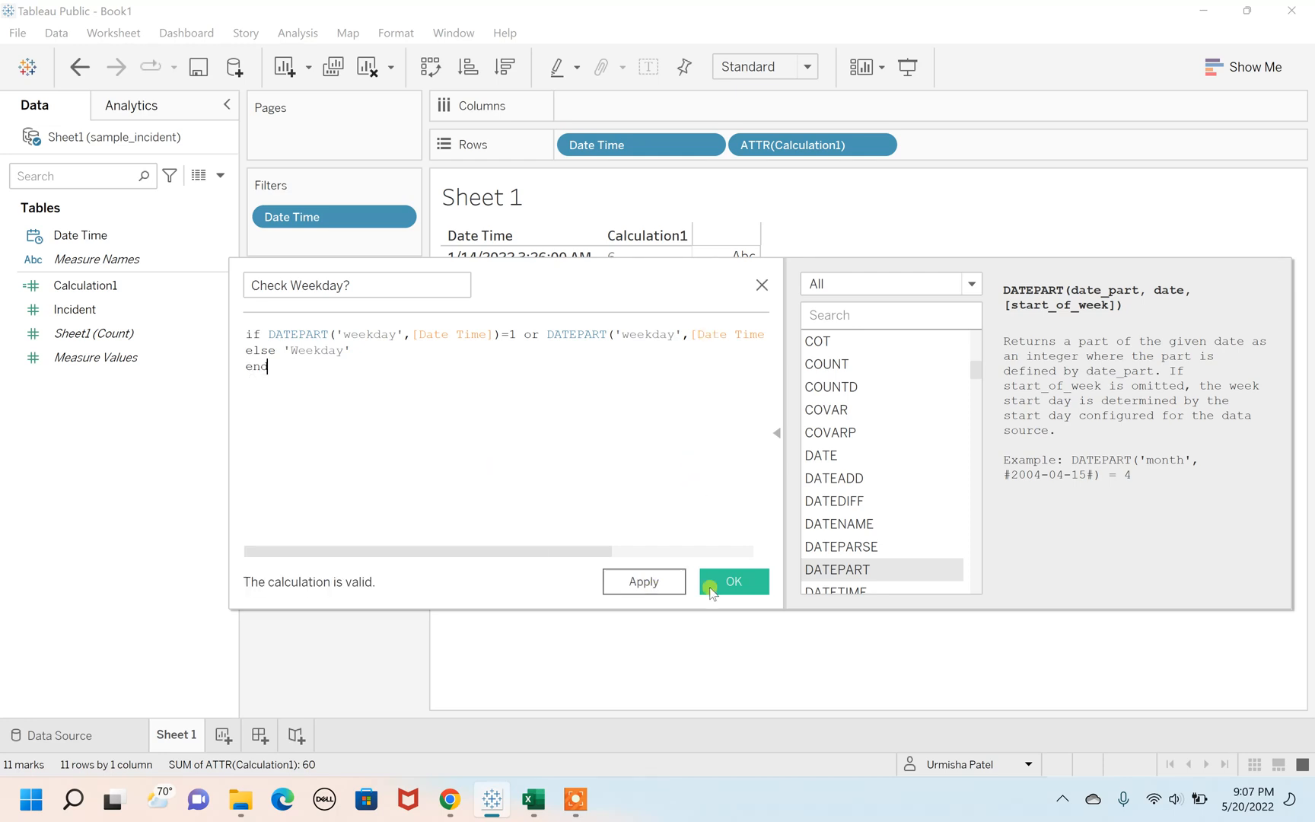
{"action": "left_click", "coordinate": [734, 581]}
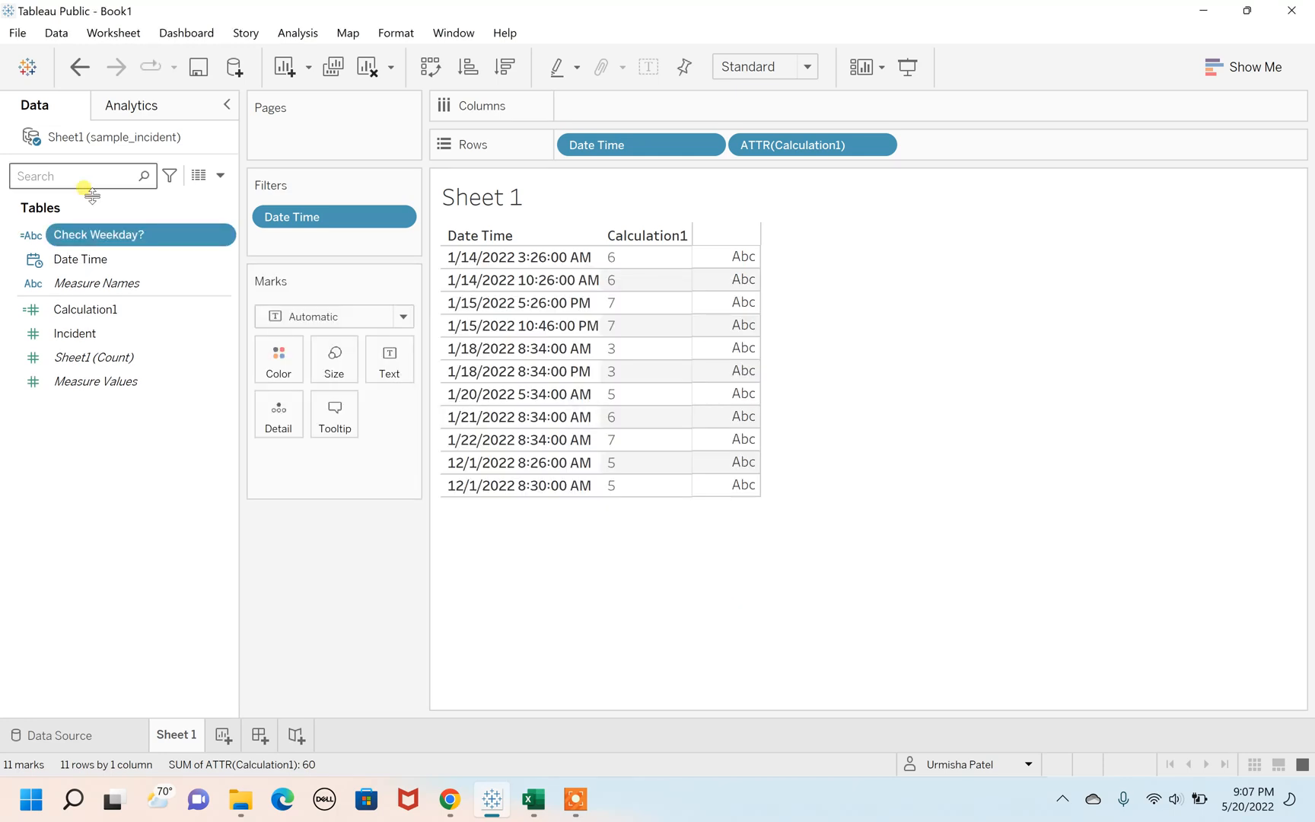
- Drag Check Weekday? onto the Rows shelf after ATTR(Calculation1) to label each row
{"action": "left_click", "coordinate": [99, 234]}
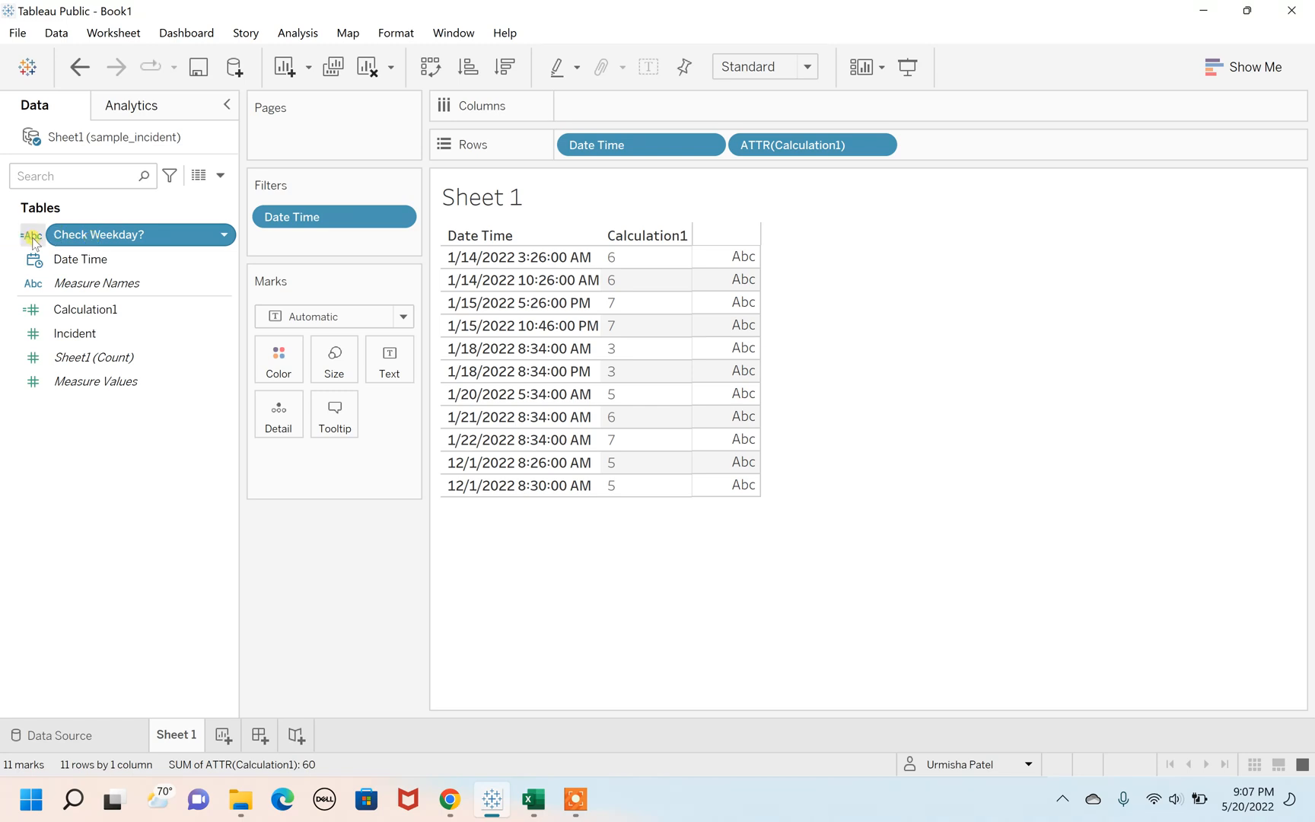
{"action": "left_click", "coordinate": [30, 234]}
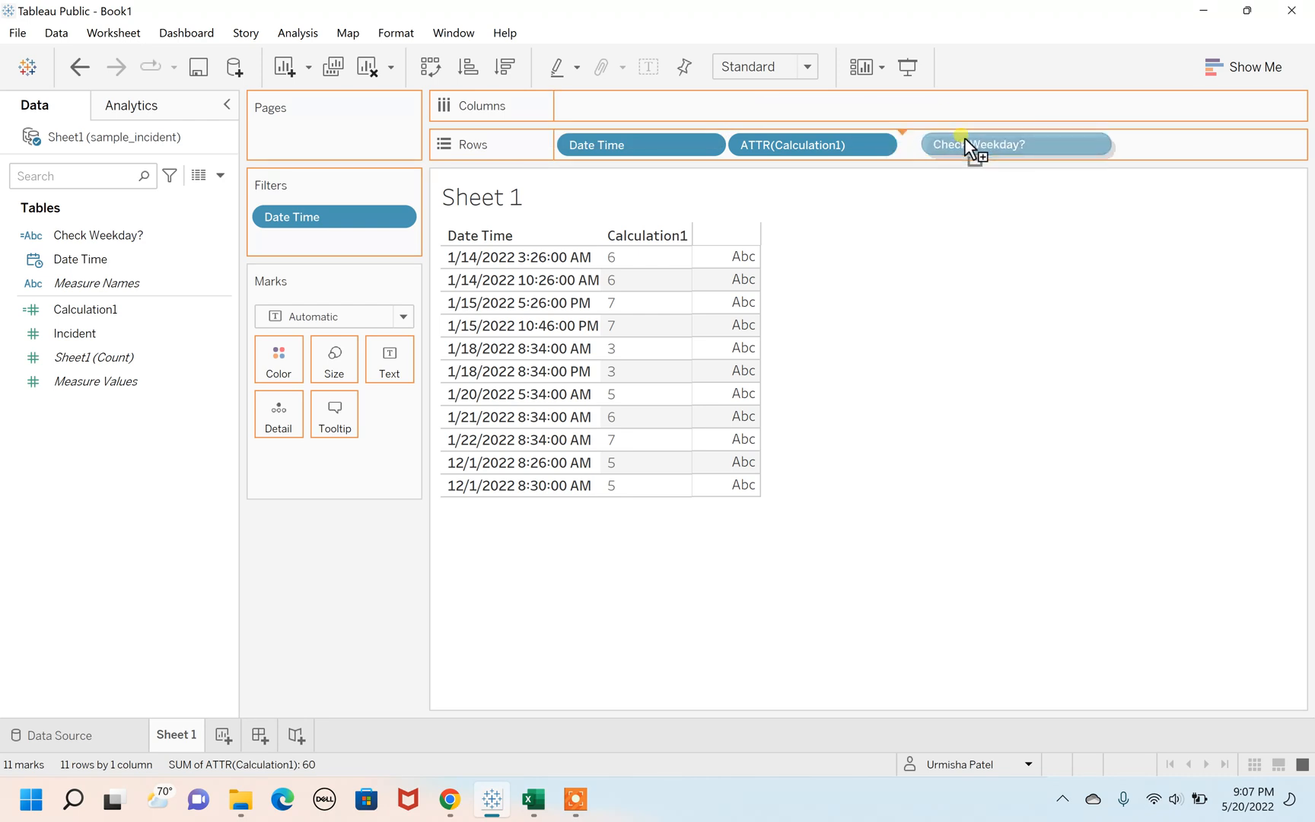
{"action": "left_click_drag", "start_coordinate": [973, 146], "coordinate": [982, 145]}
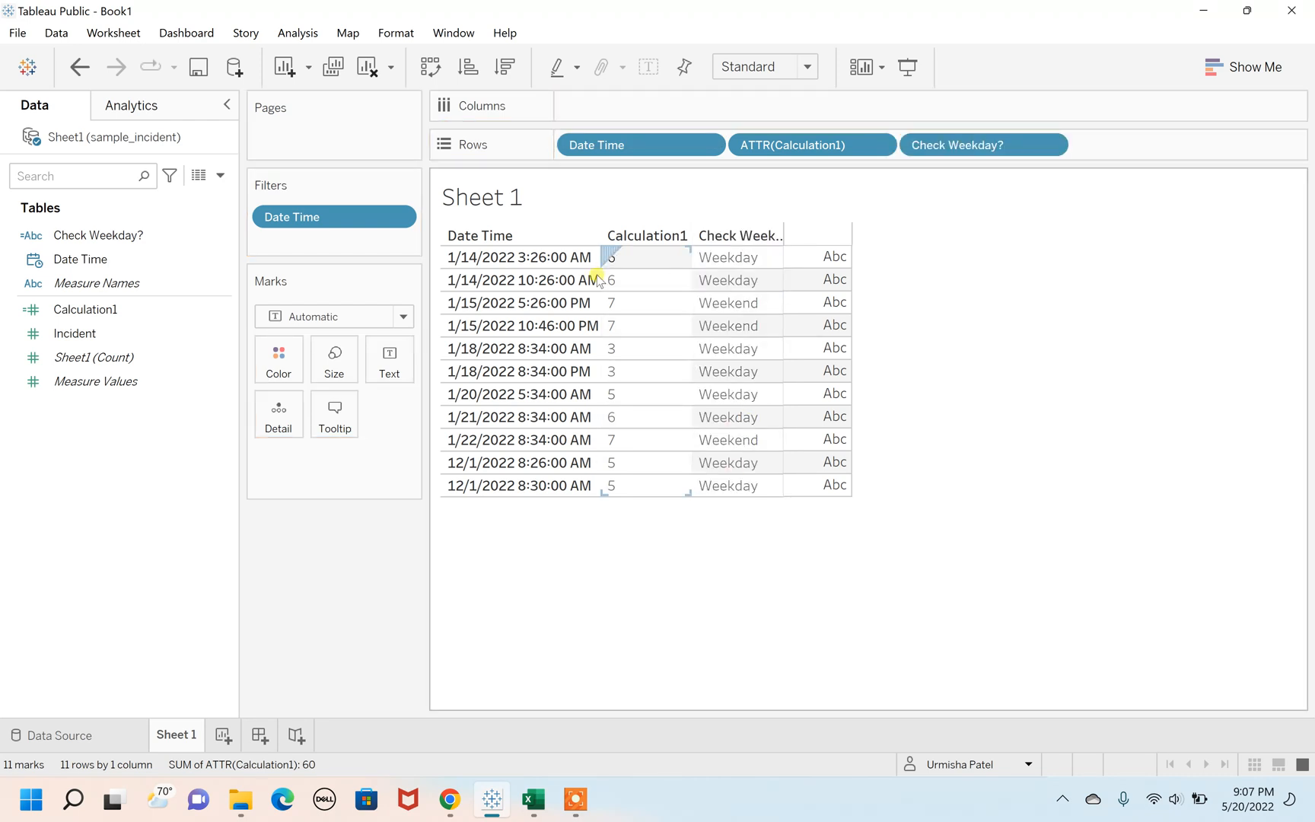